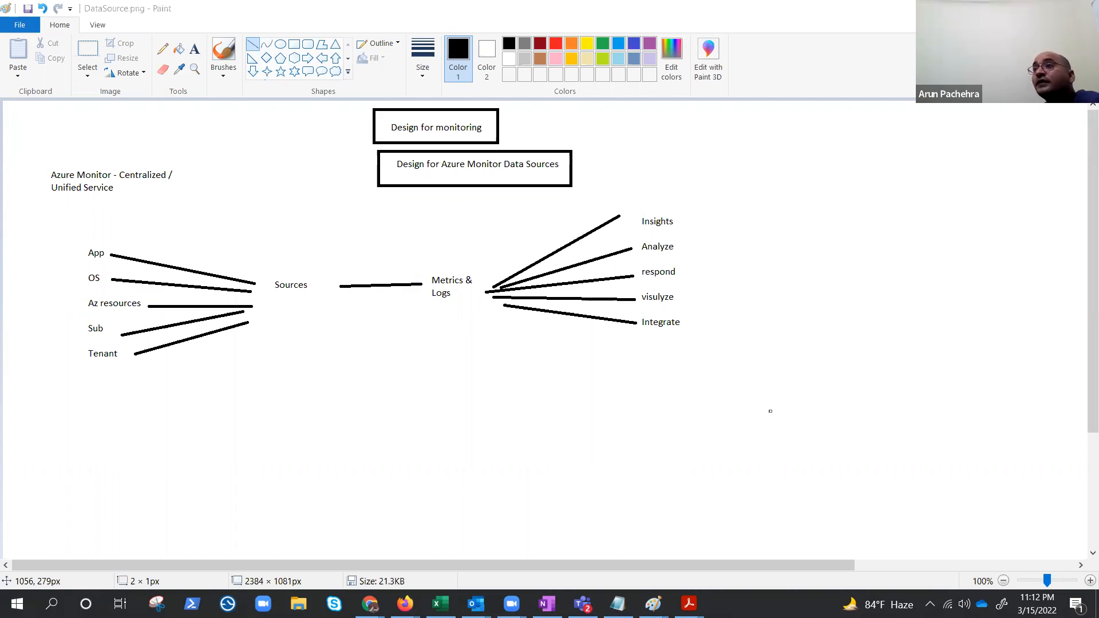
mouse_move(549, 13)
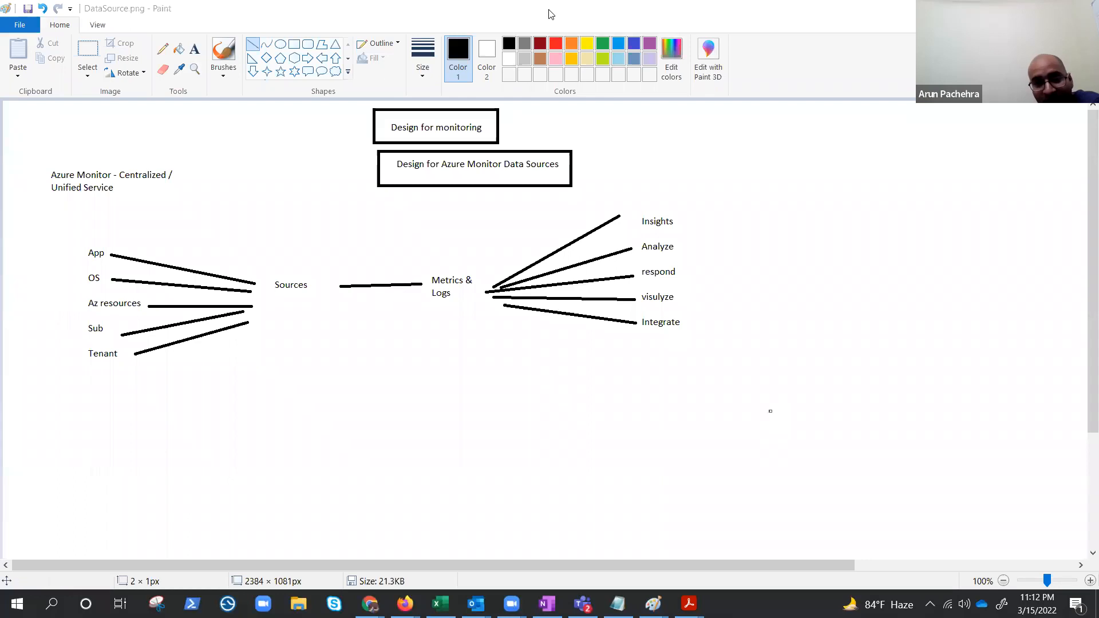
mouse_move(328, 106)
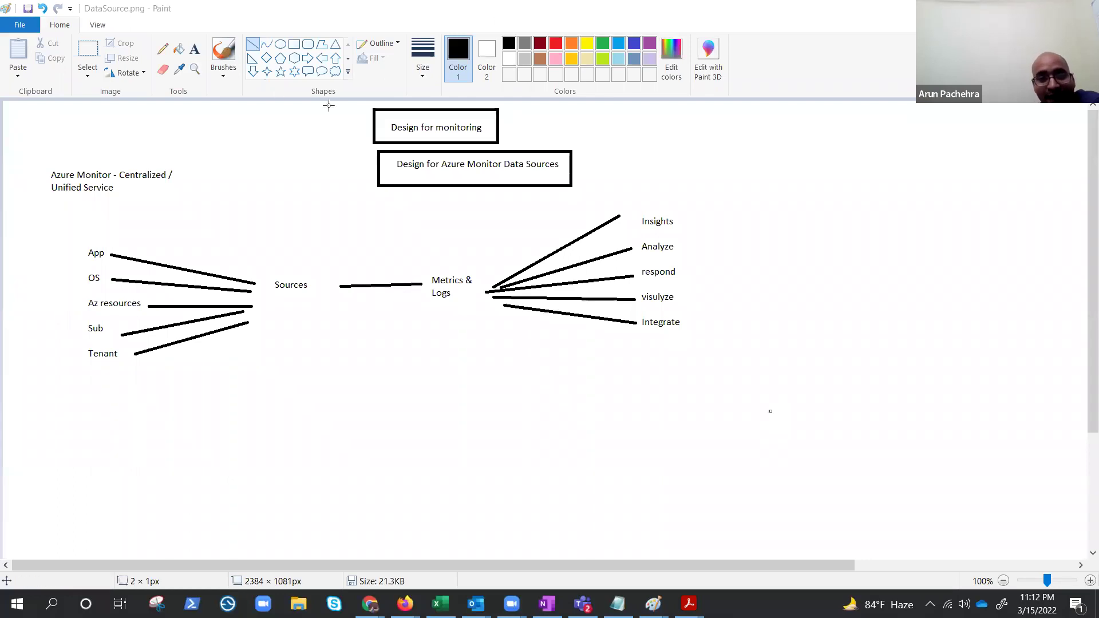
Mark a small black dot to the left of the Azure Monitor label
drag(39, 161, 40, 190)
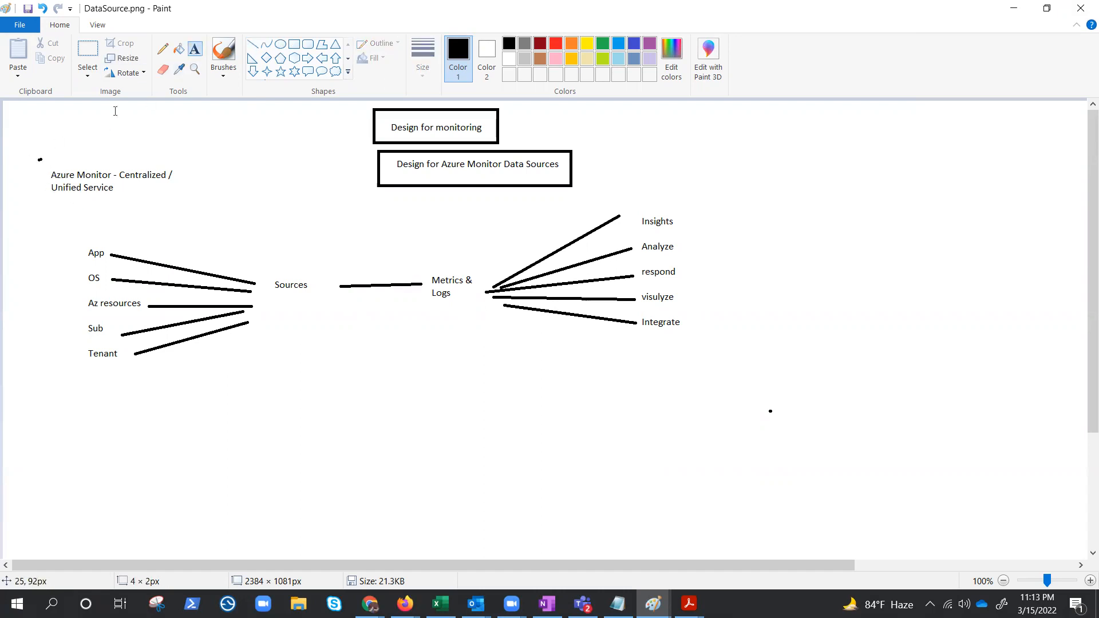
Start an empty text area just below the Azure Monitor – Centralized / Unified Service label
drag(22, 146, 183, 213)
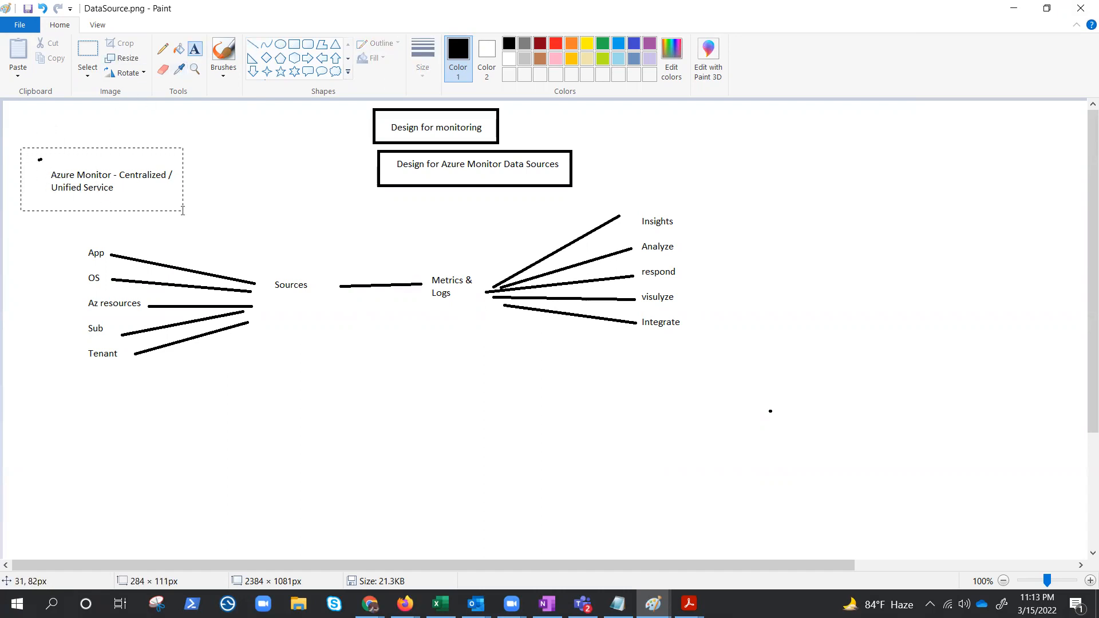
click(182, 212)
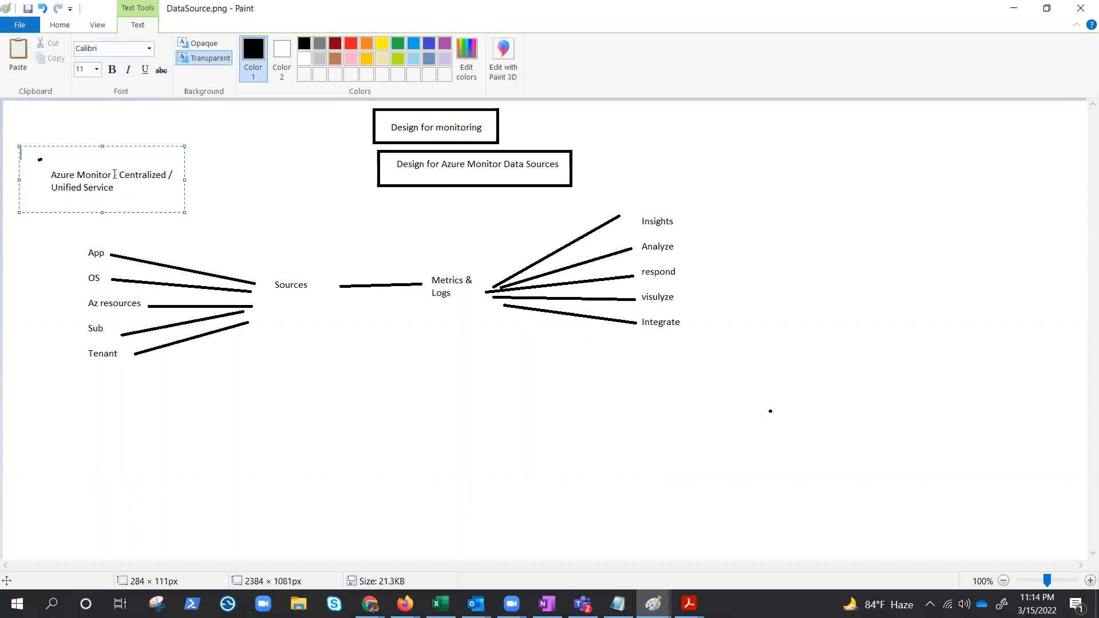
text(-)
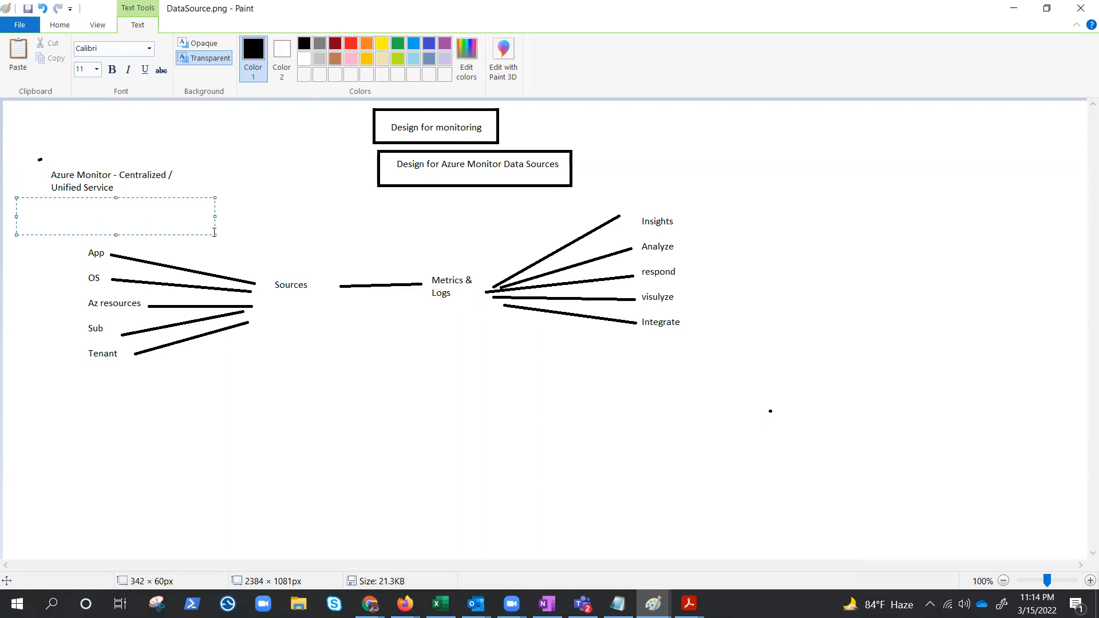
Add the label 'availability & performance' beneath Azure Monitor and commit it to the canvas
text(avai)
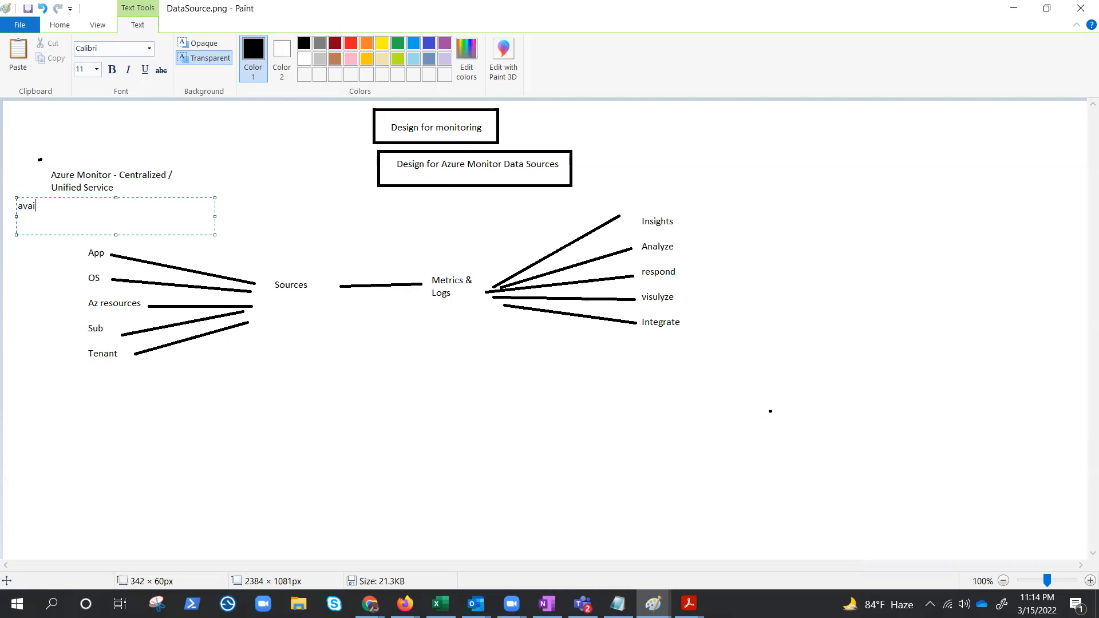
text(lability 7)
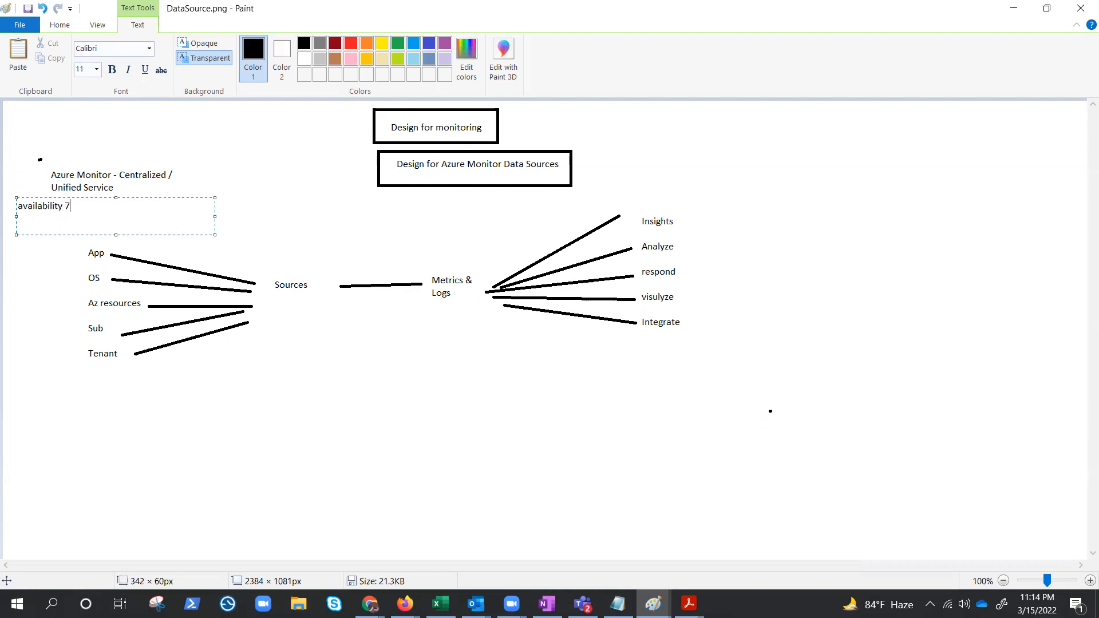
text(PERF)
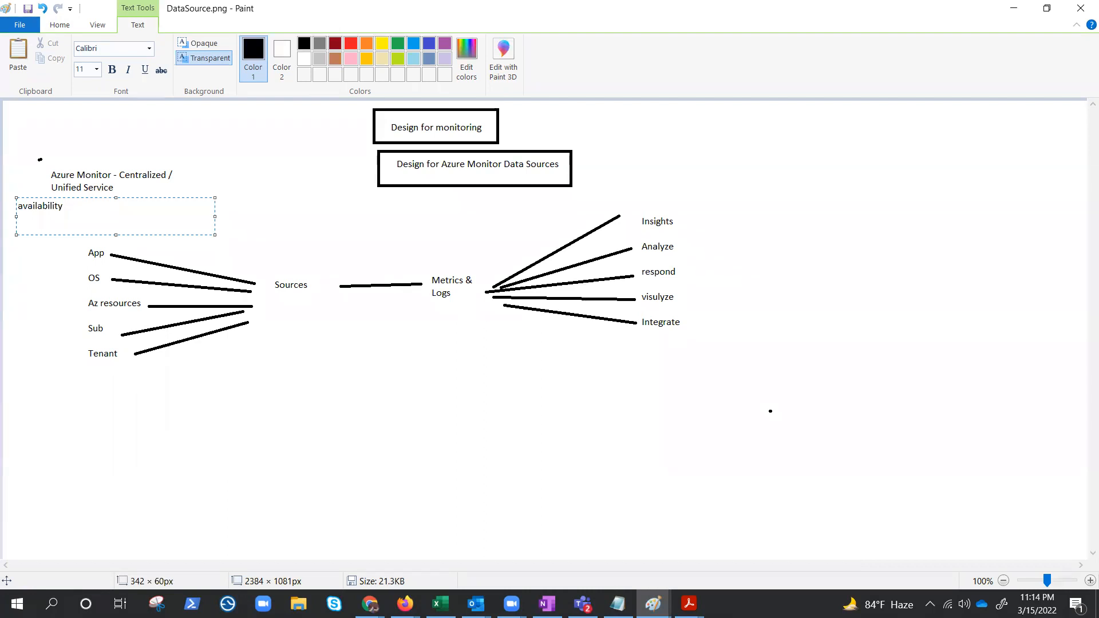
text(& perfo)
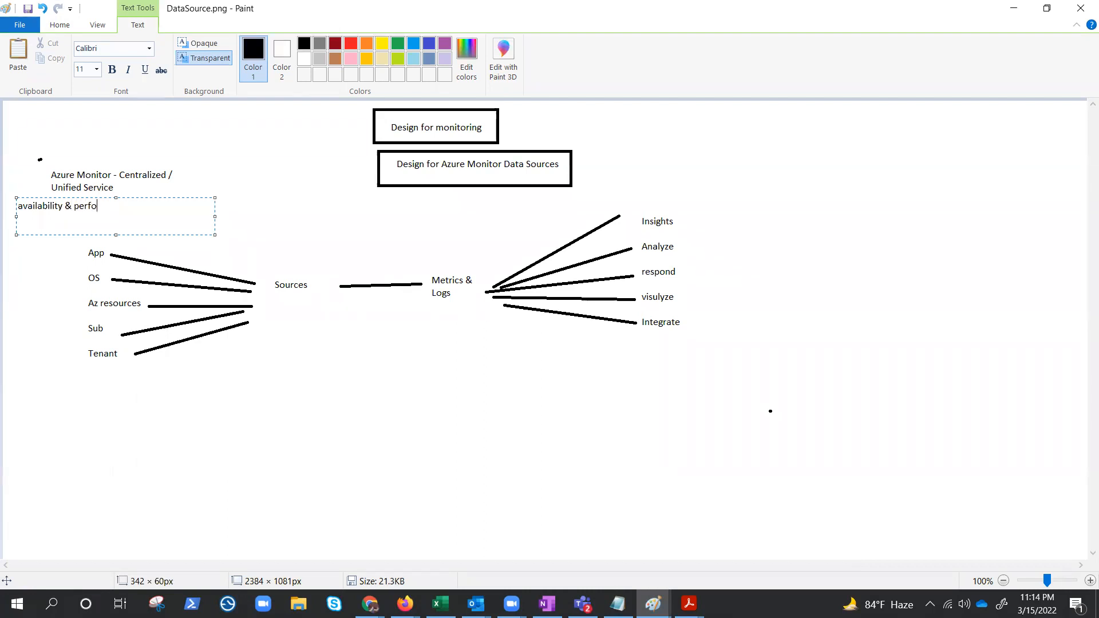
text(rmance)
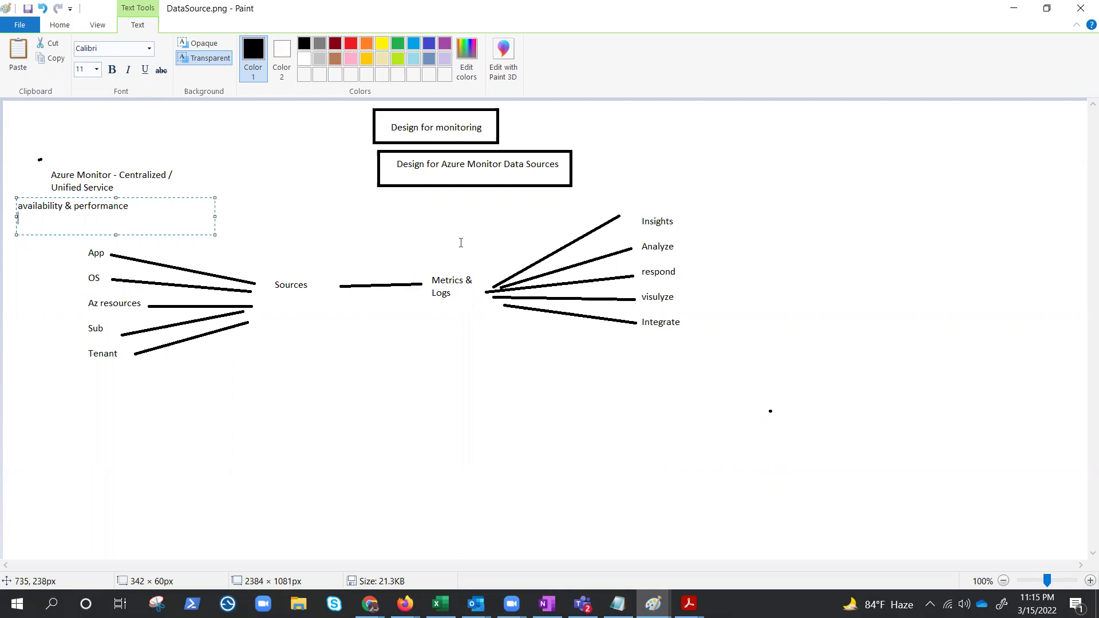
click(406, 374)
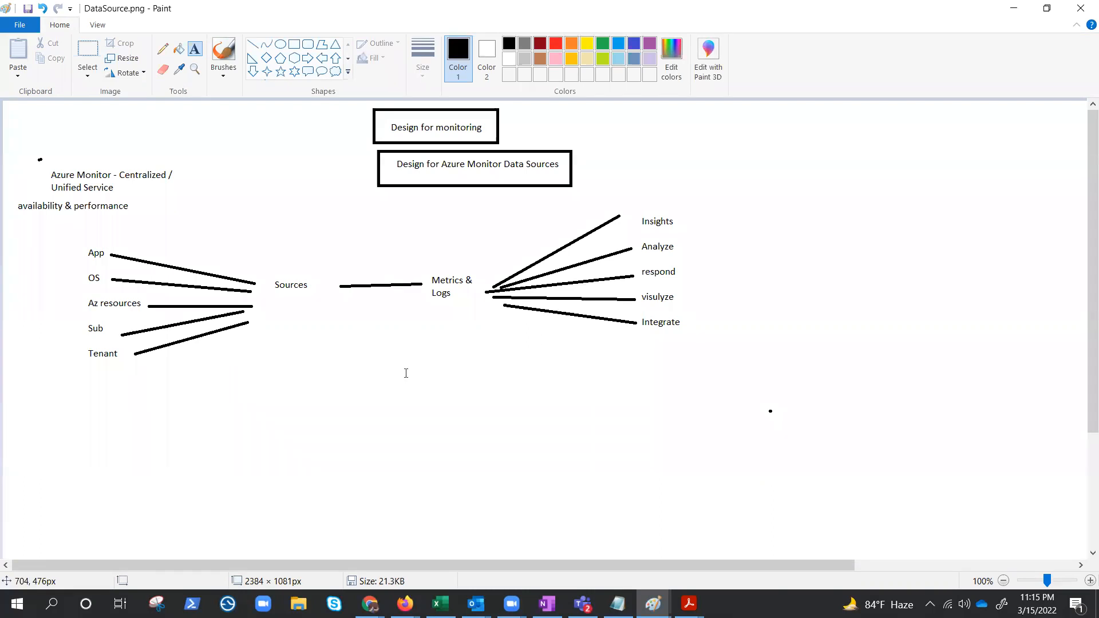
mouse_move(402, 373)
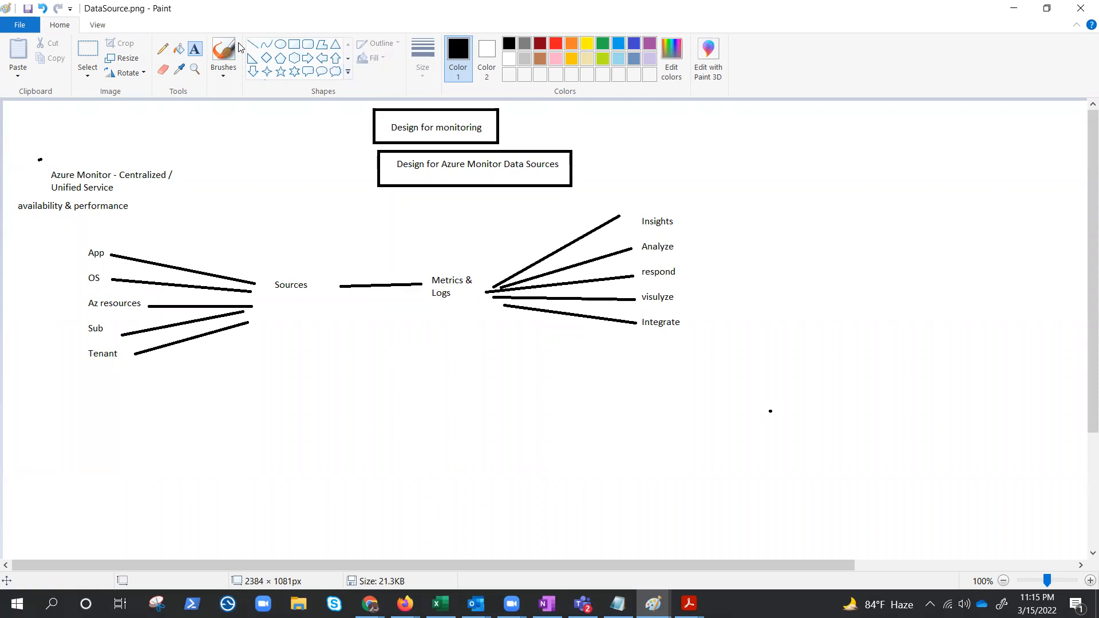
mouse_move(295, 51)
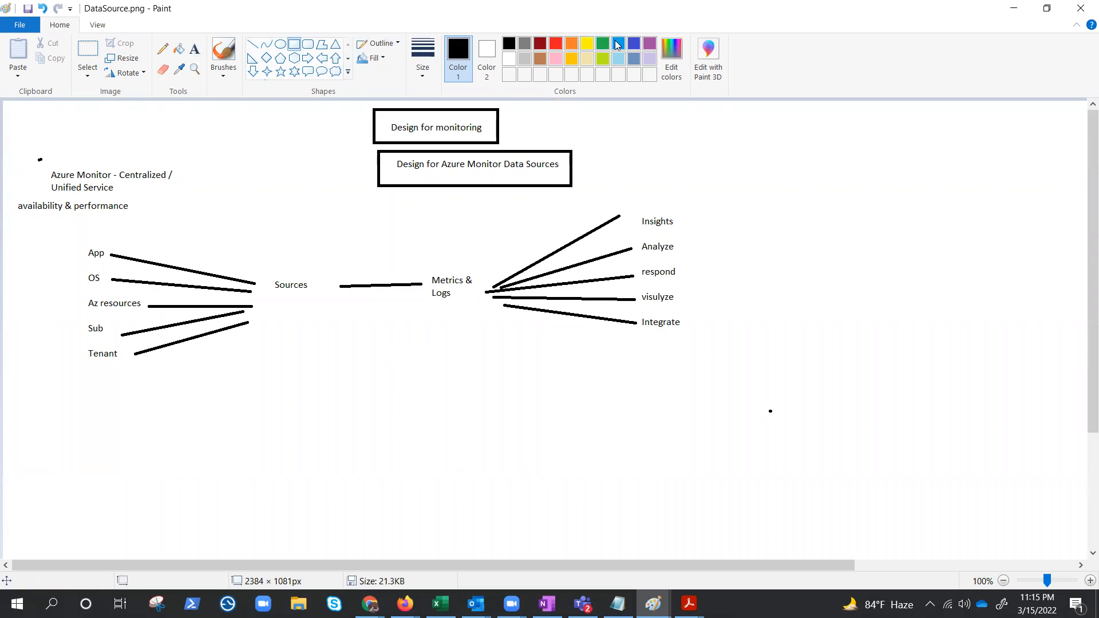
Draw a blue rectangle outline around the Metrics & Logs label
drag(415, 258, 475, 319)
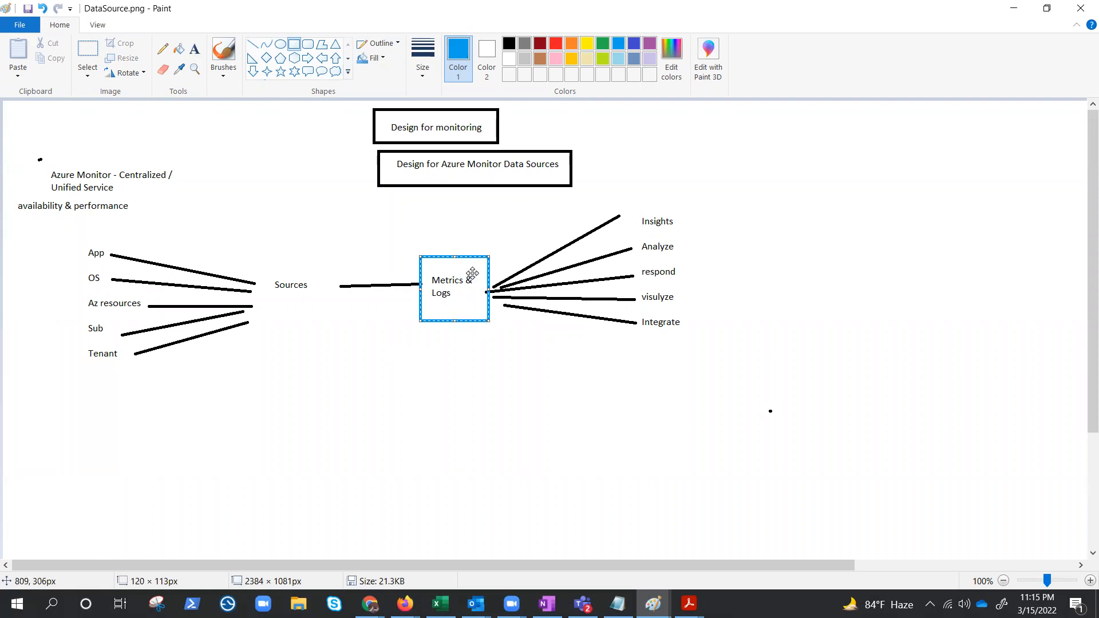
mouse_move(457, 355)
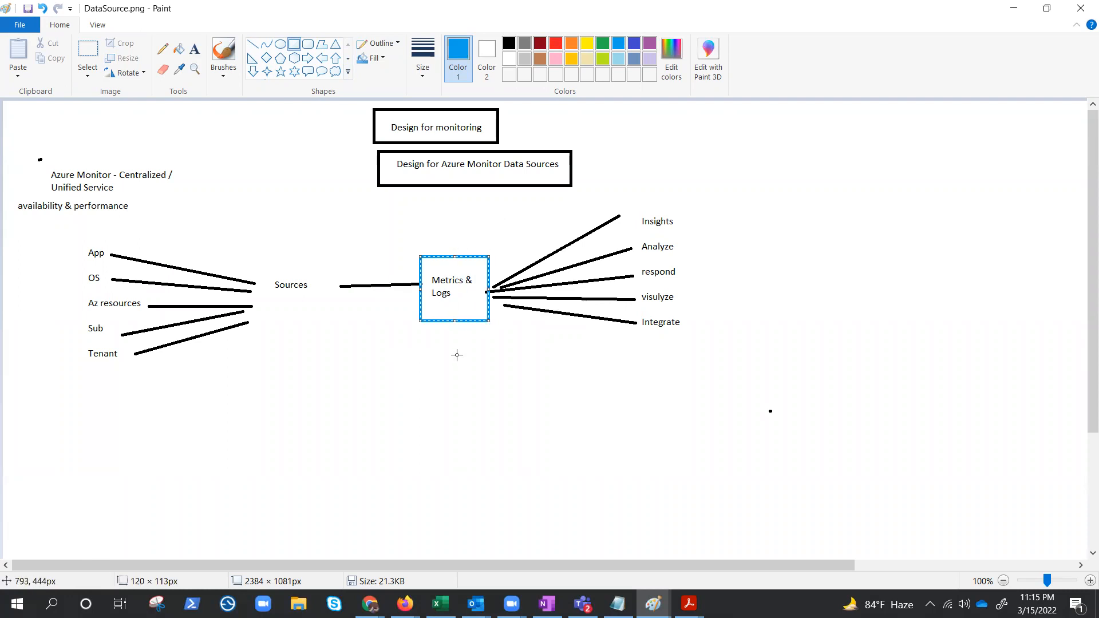
mouse_move(464, 304)
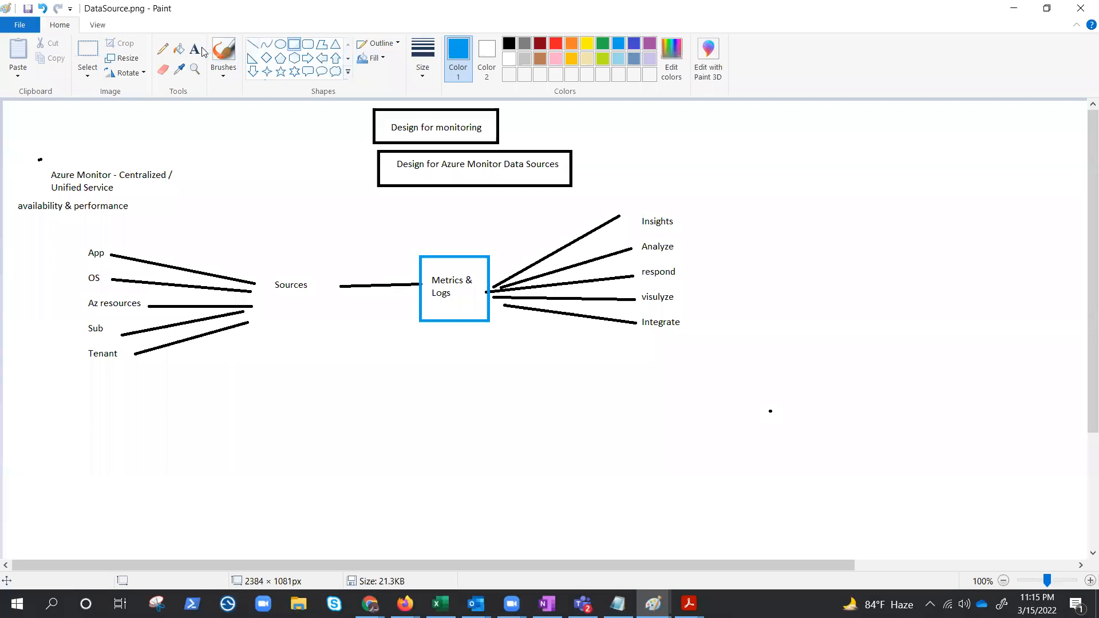
mouse_move(223, 52)
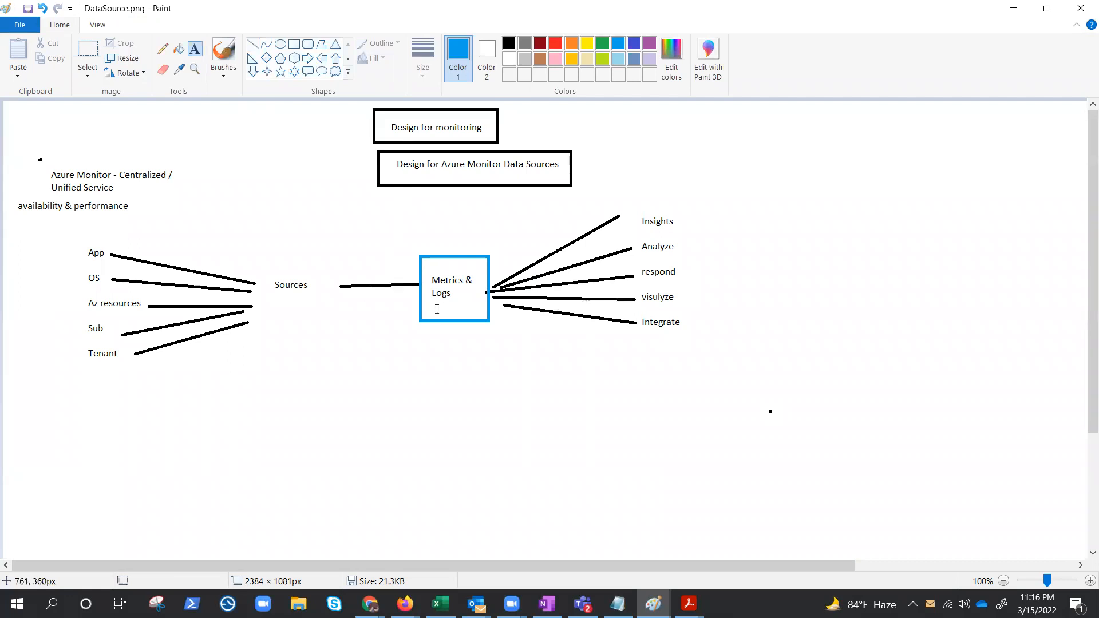
mouse_move(423, 294)
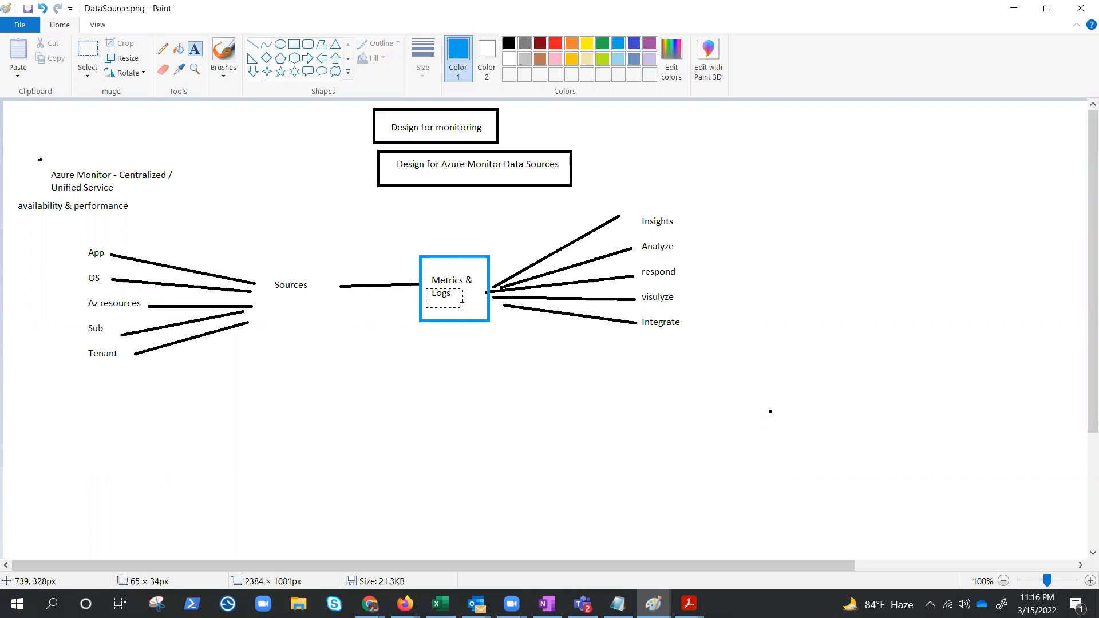
click(463, 308)
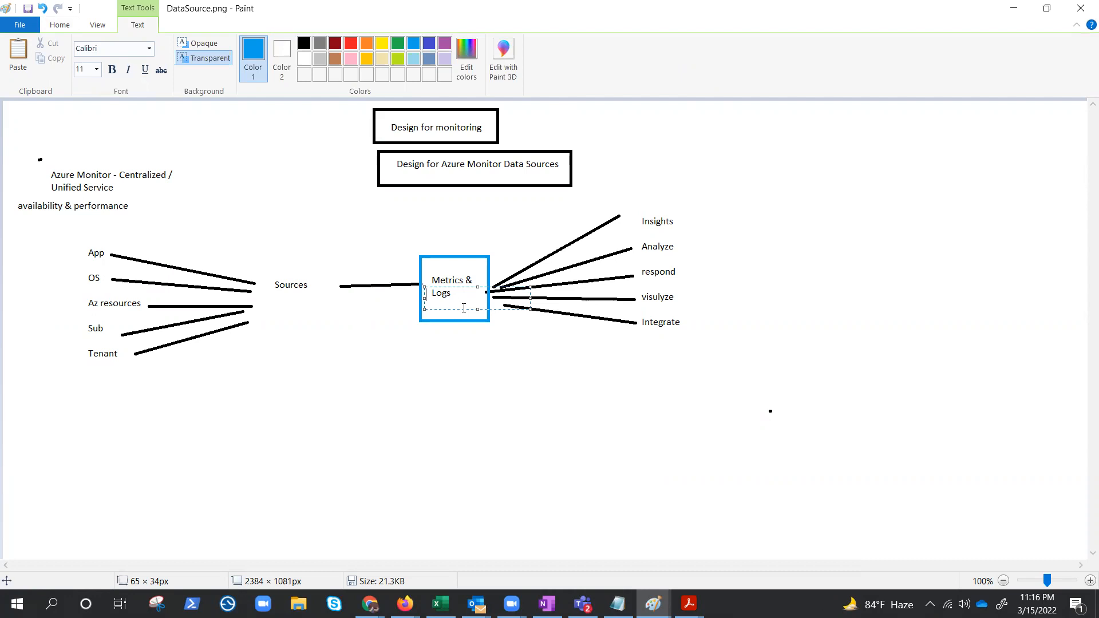
mouse_move(367, 192)
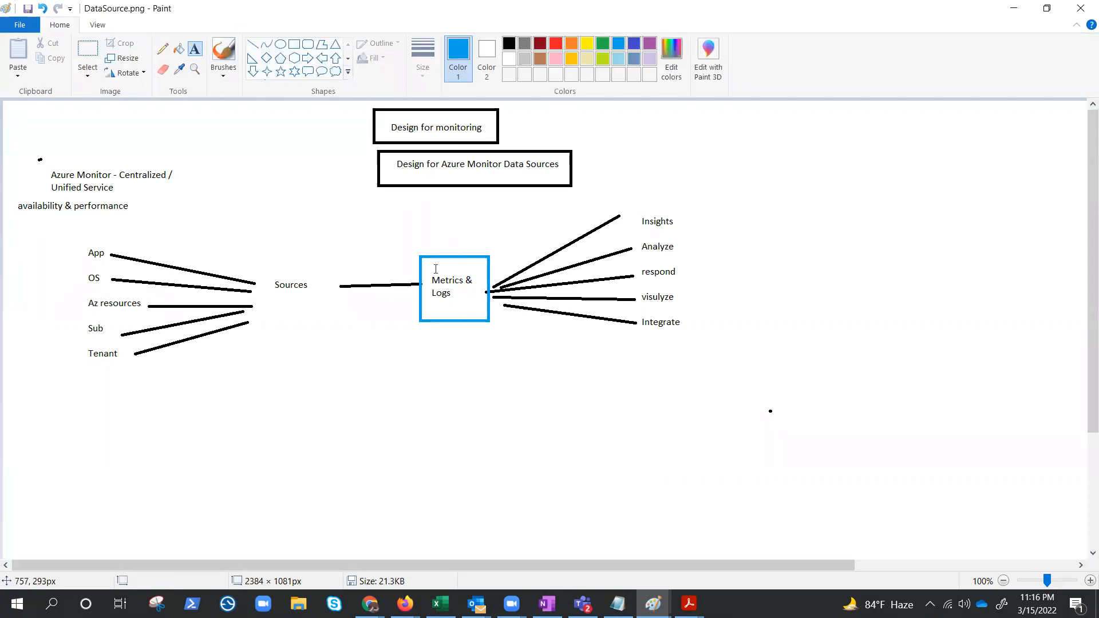
click(437, 269)
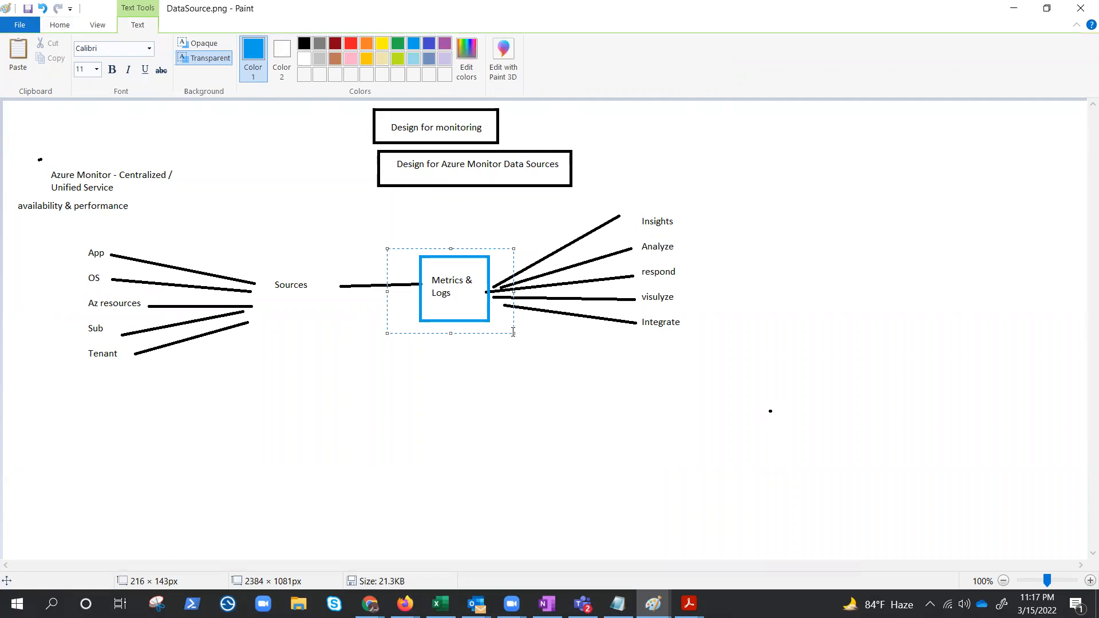
mouse_move(553, 358)
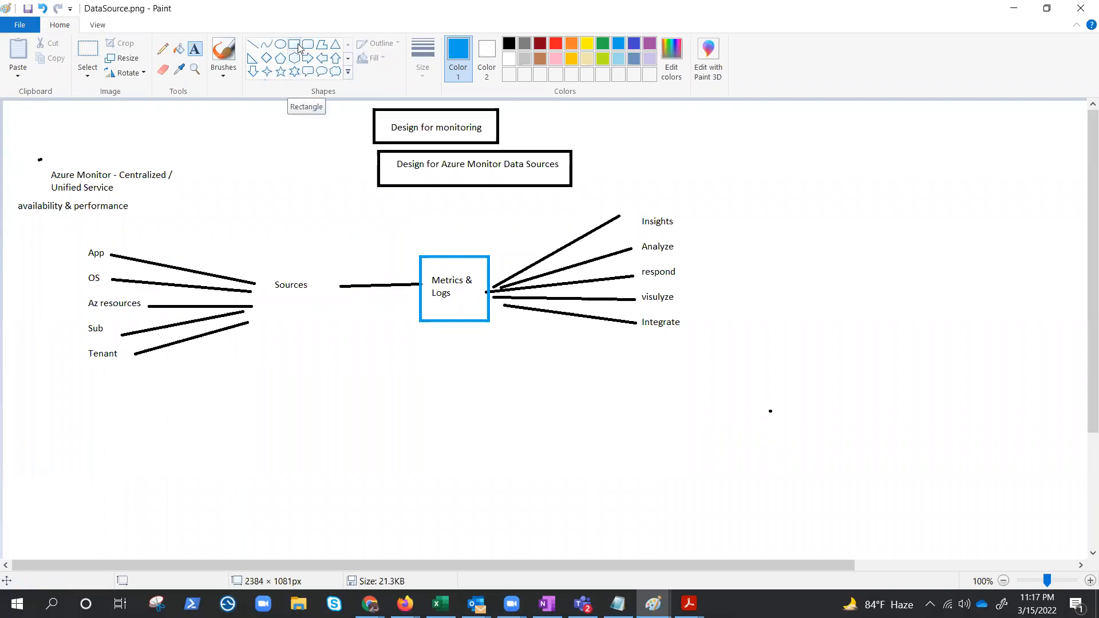
mouse_move(279, 67)
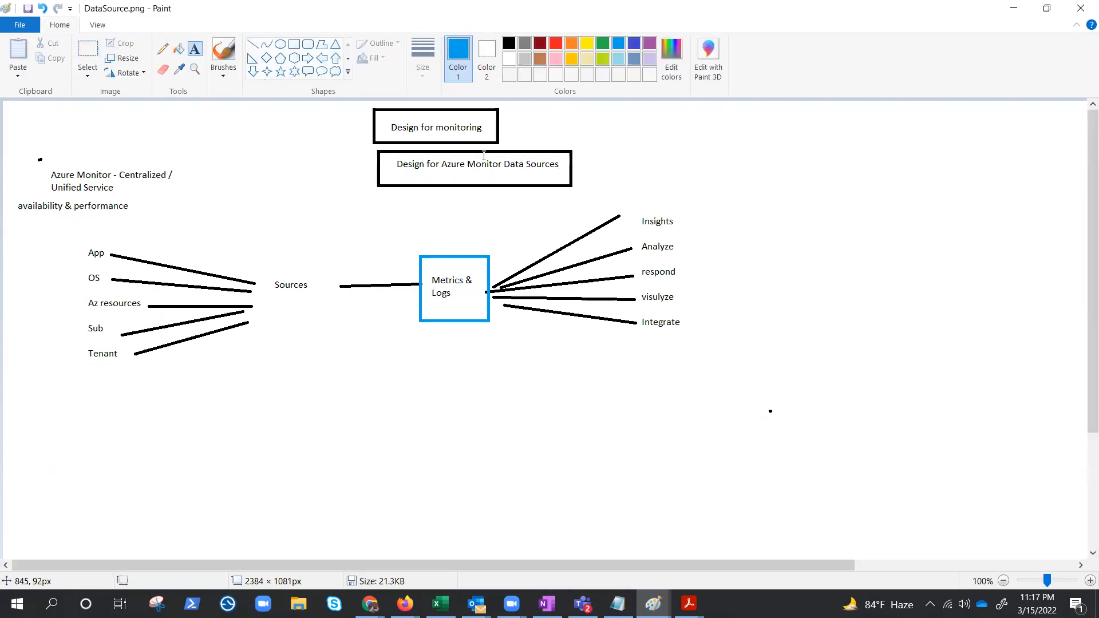
click(534, 172)
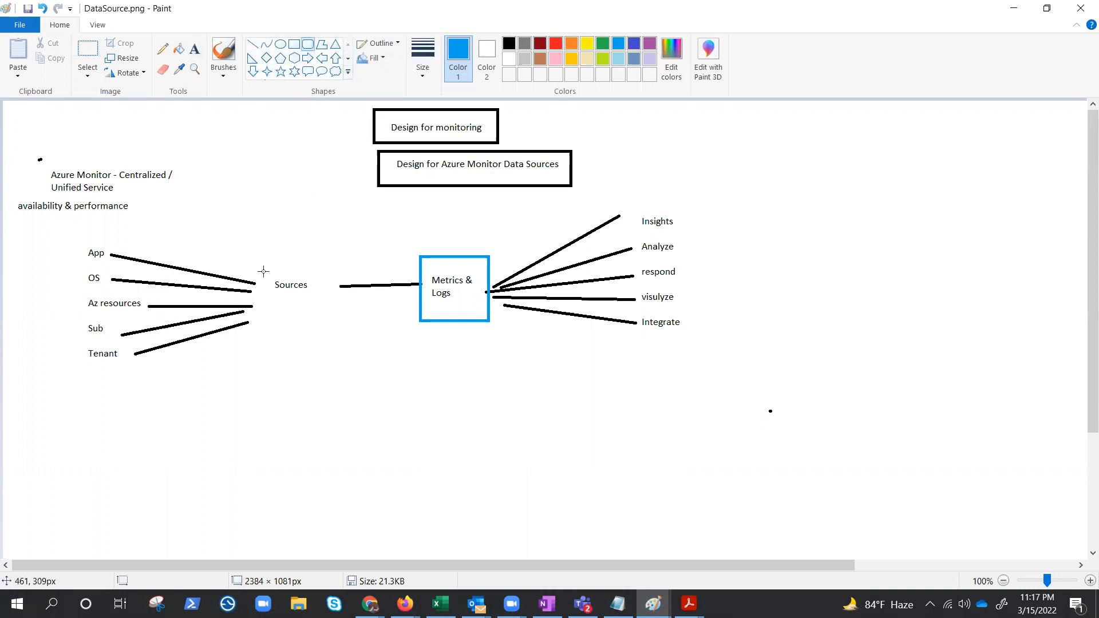
Enclose the Sources label in a blue rounded rectangle matching the Metrics & Logs box
drag(263, 265, 328, 317)
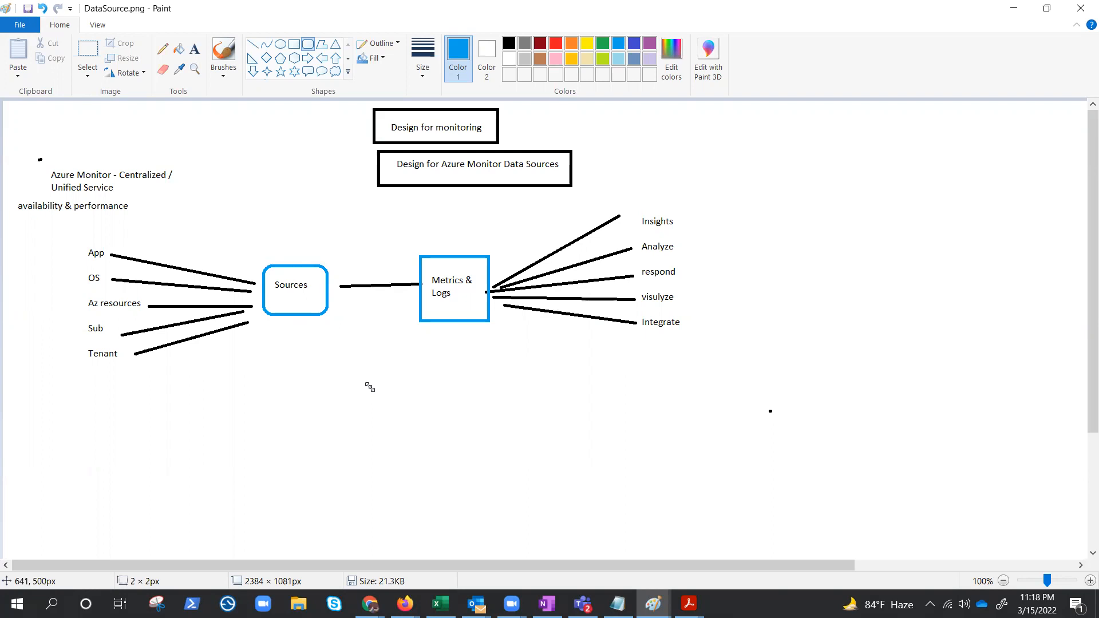
mouse_move(488, 374)
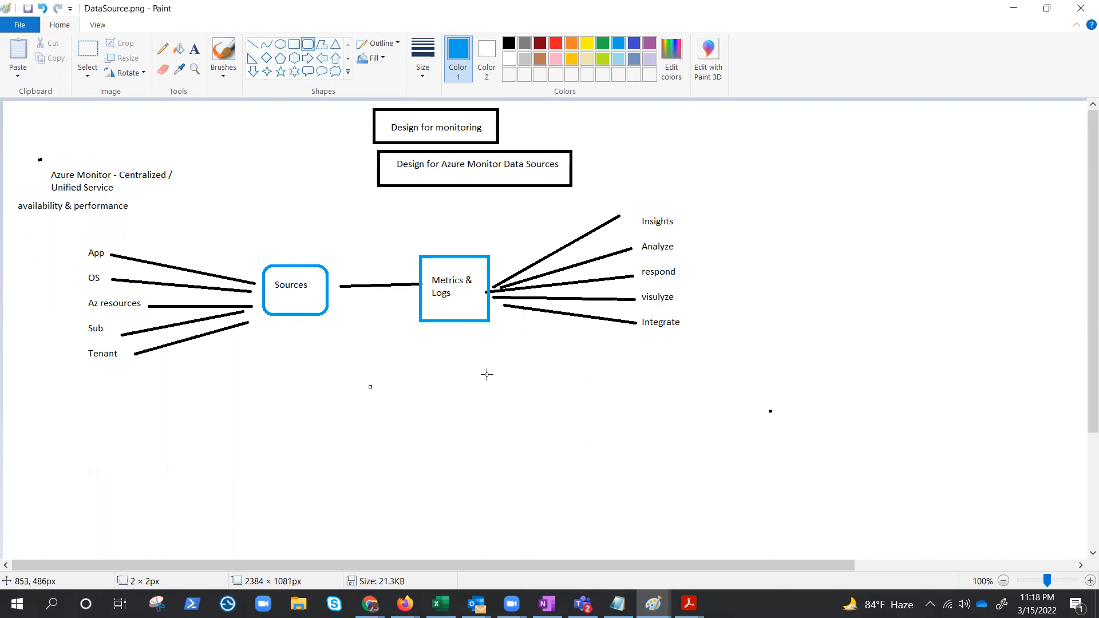
mouse_move(294, 151)
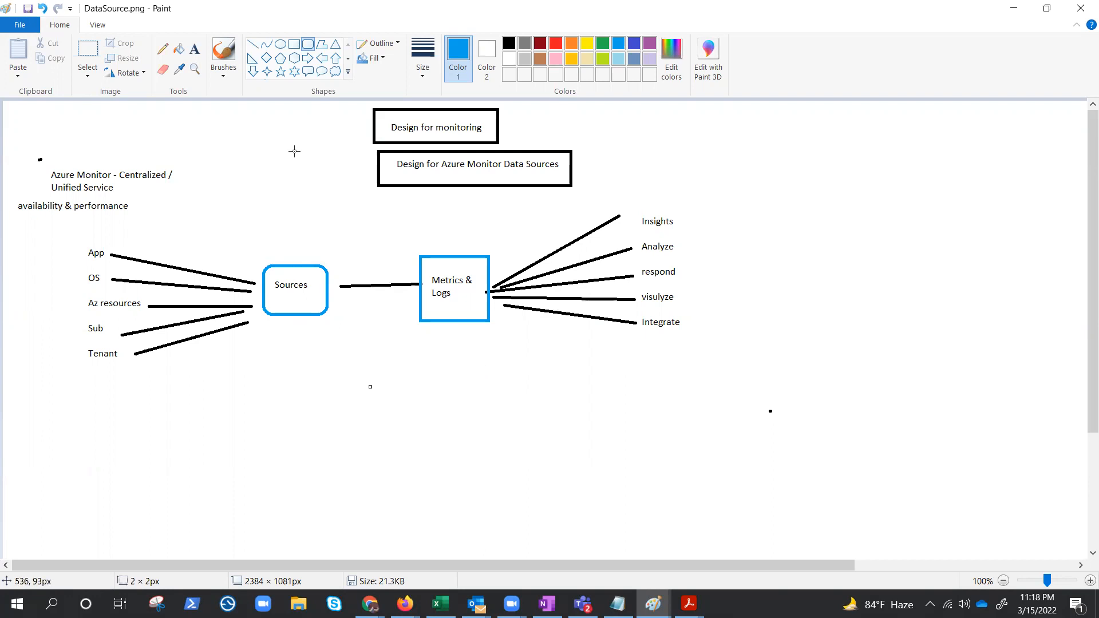
mouse_move(99, 262)
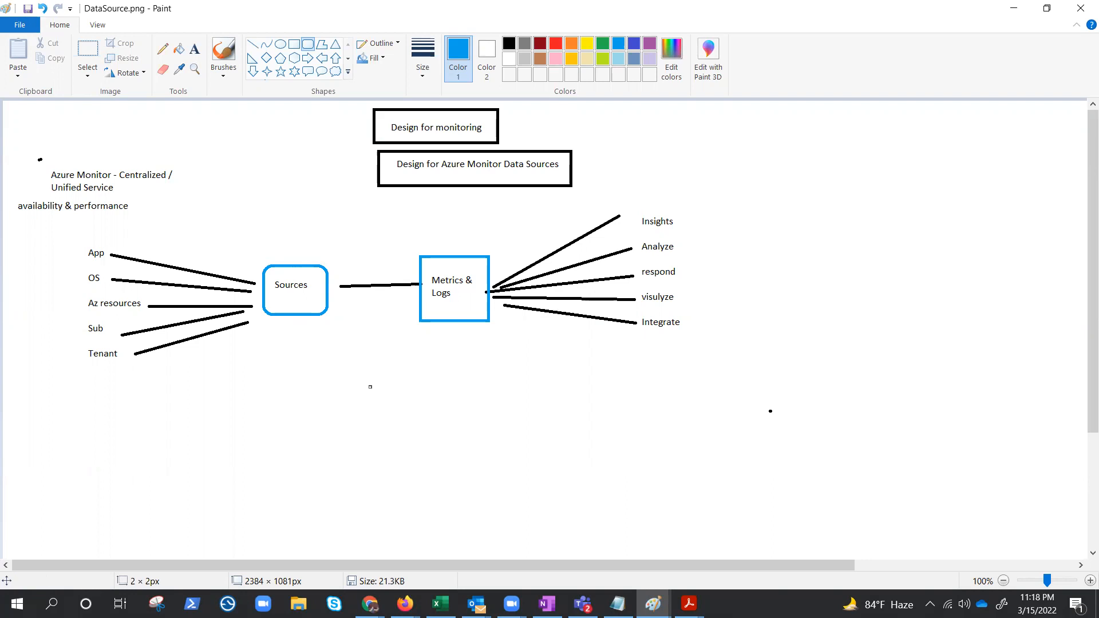
mouse_move(618, 341)
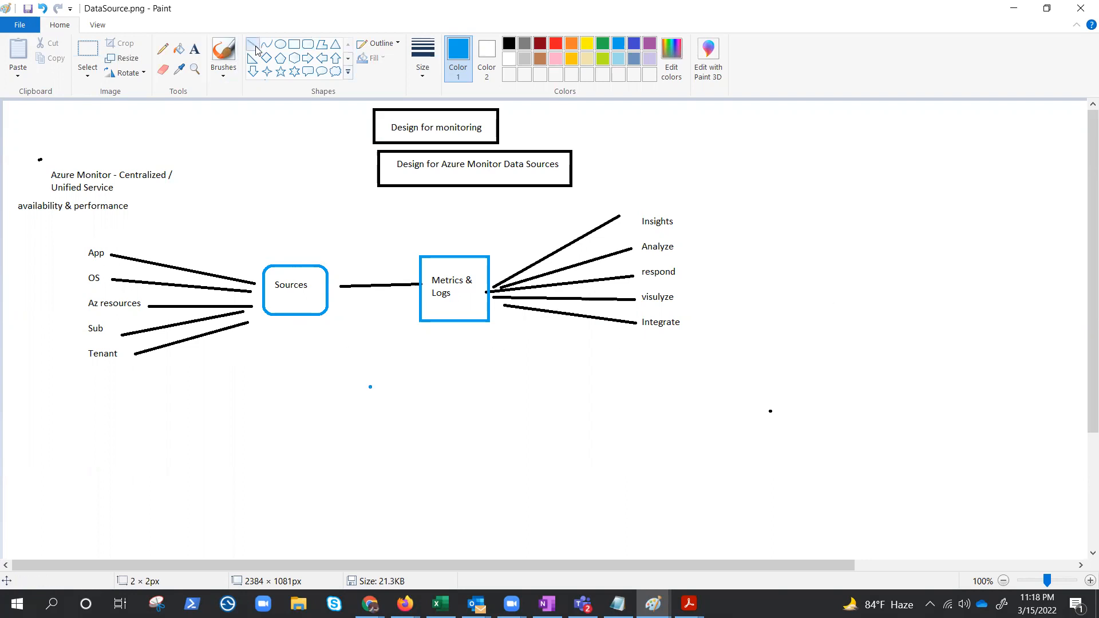
drag(90, 247, 121, 222)
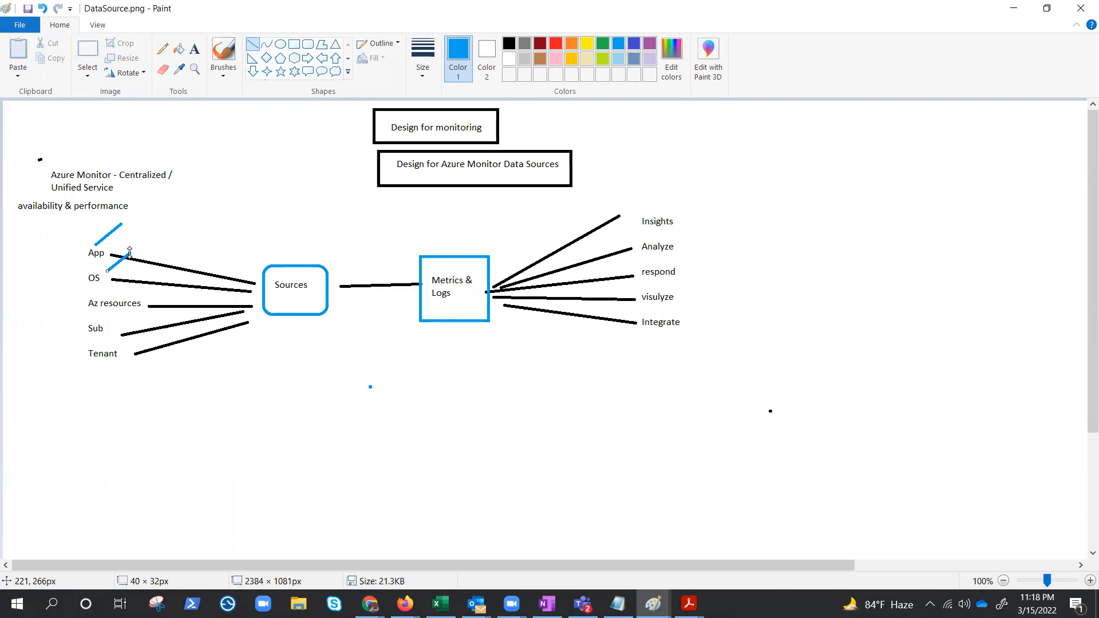
mouse_move(173, 232)
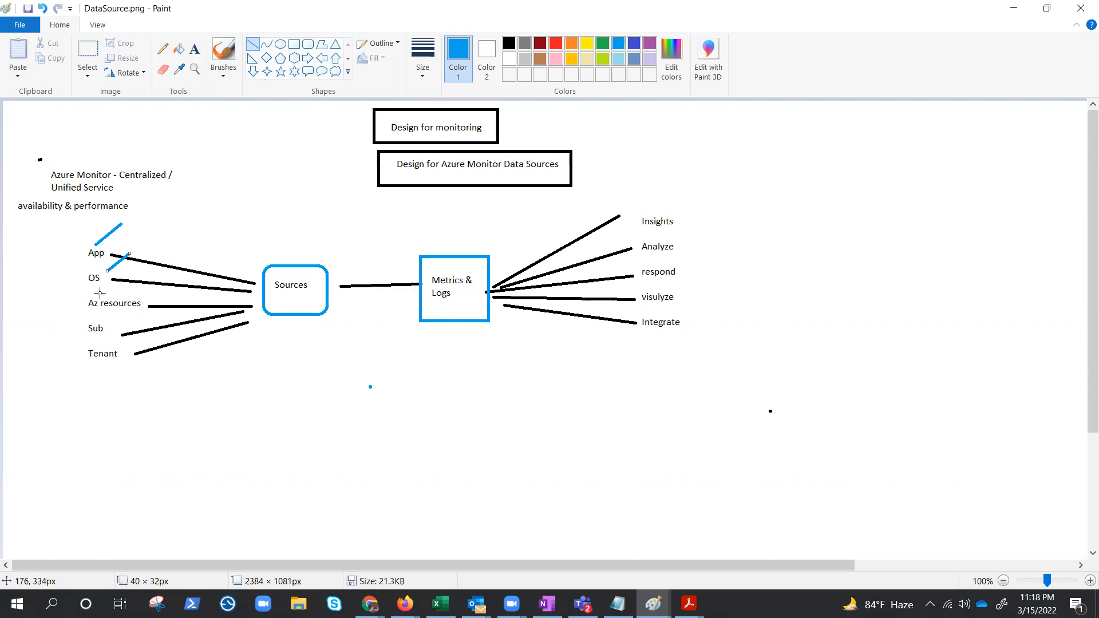
mouse_move(112, 307)
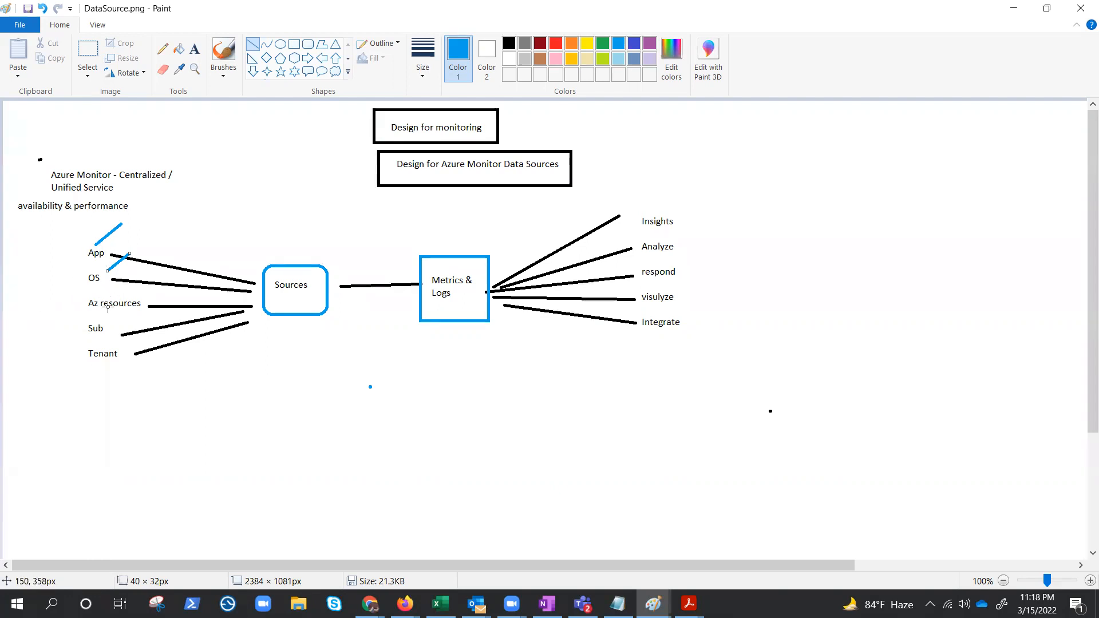
mouse_move(114, 296)
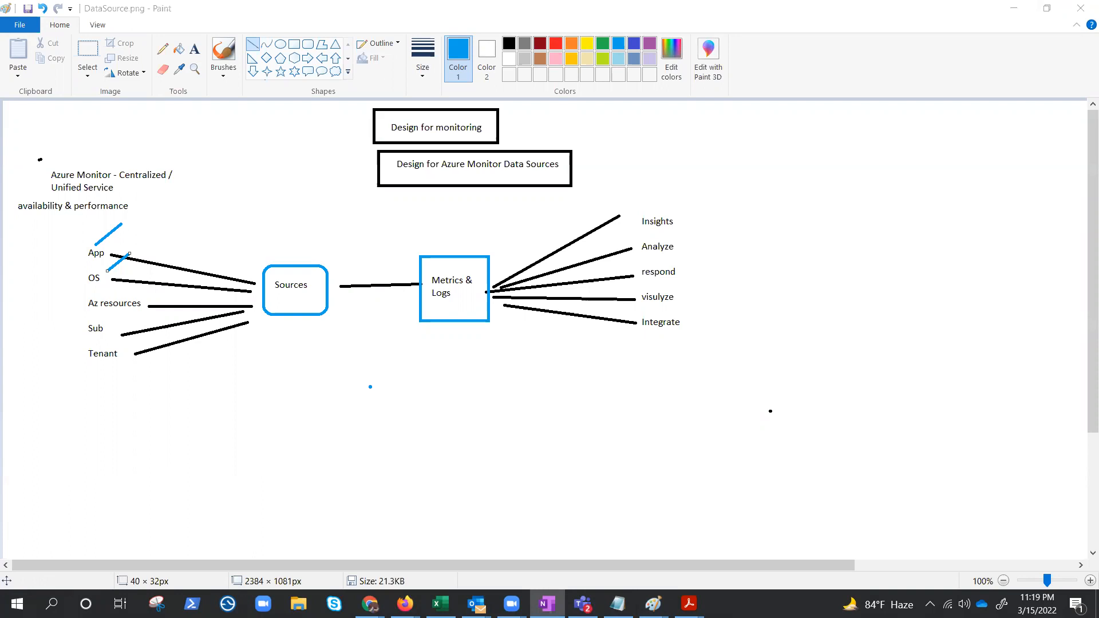
mouse_move(793, 389)
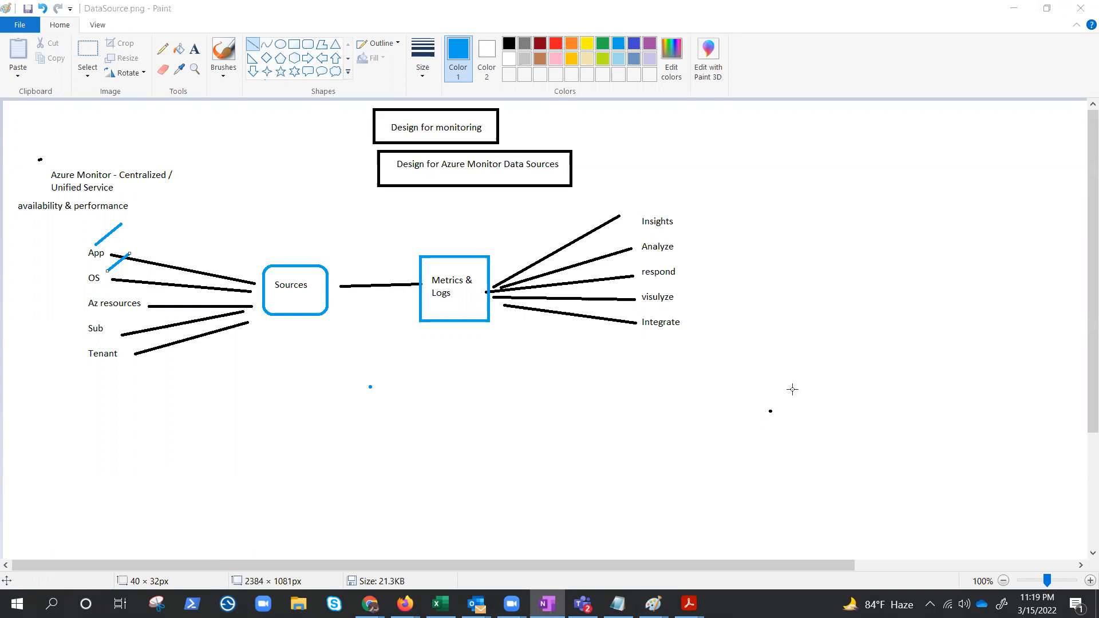
mouse_move(105, 313)
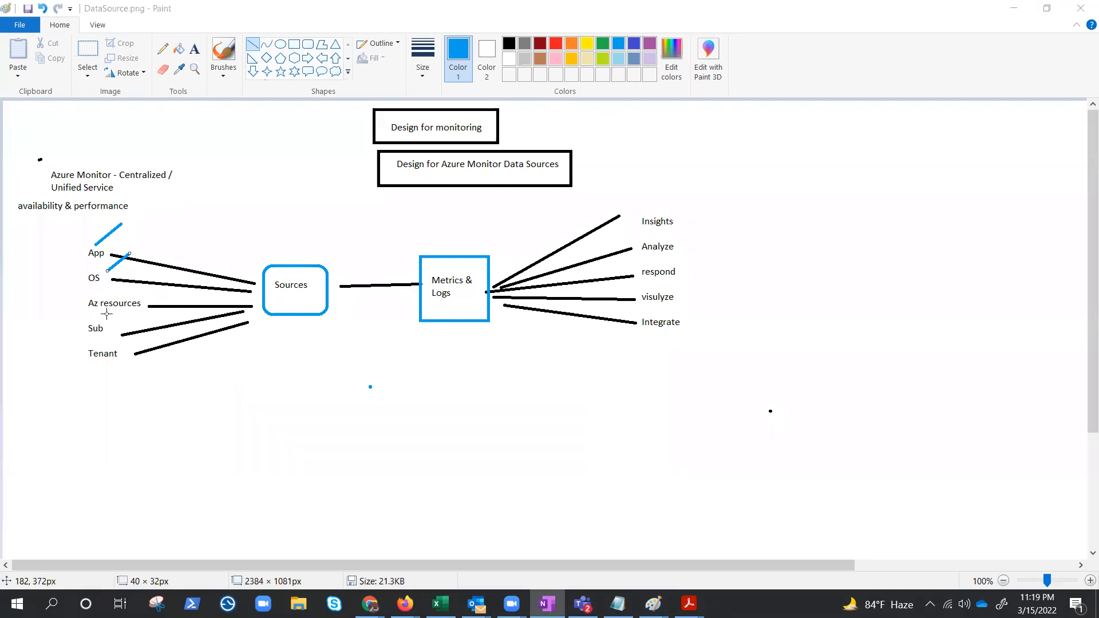
mouse_move(122, 299)
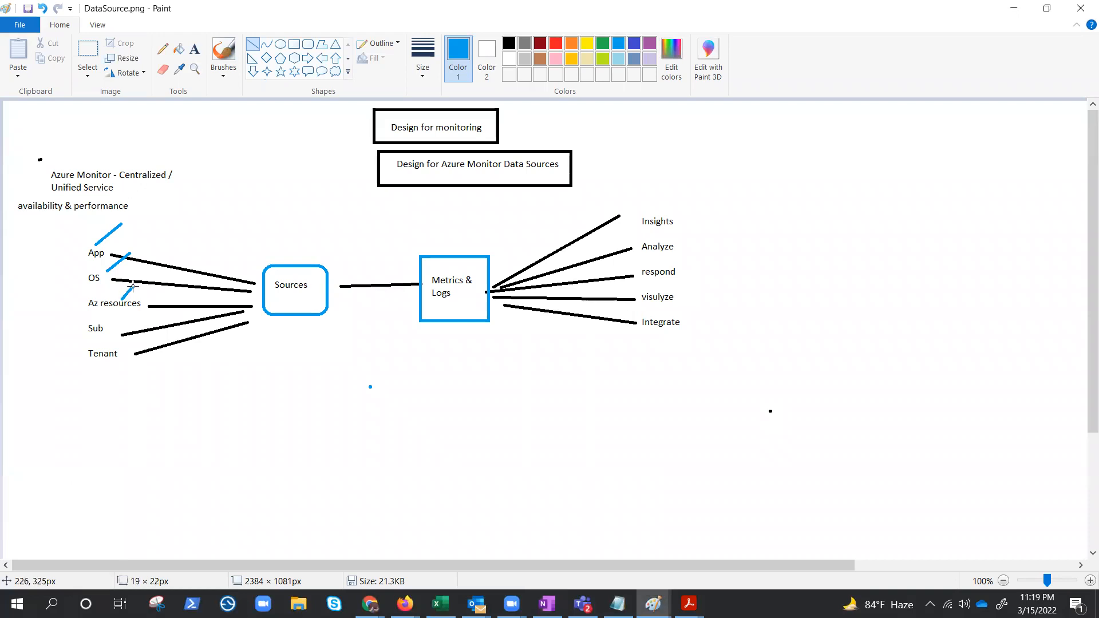
mouse_move(135, 288)
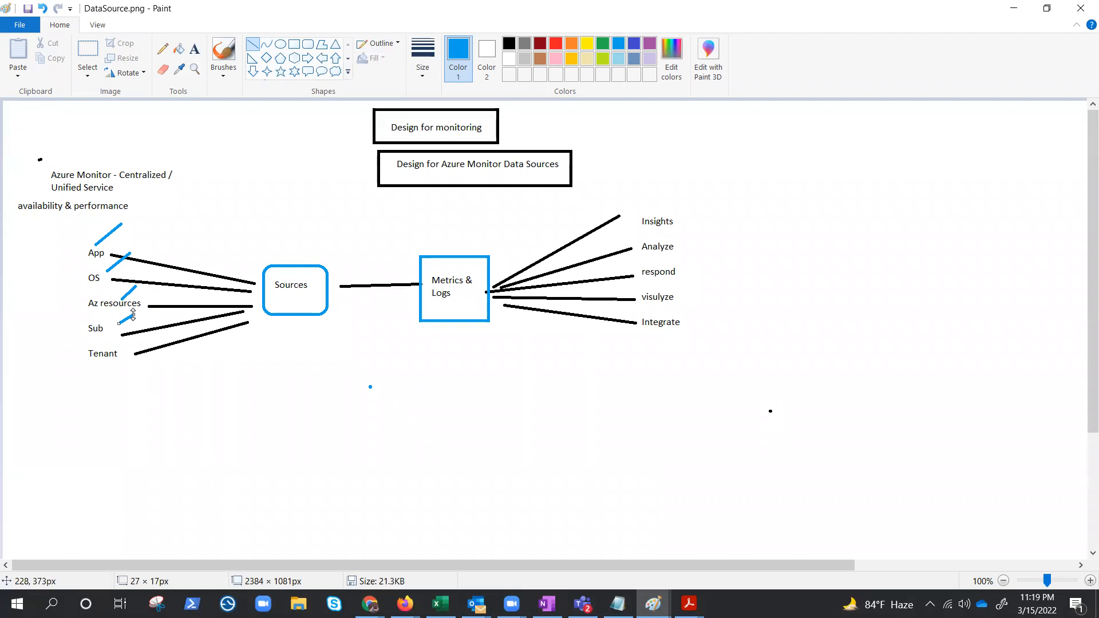
mouse_move(157, 363)
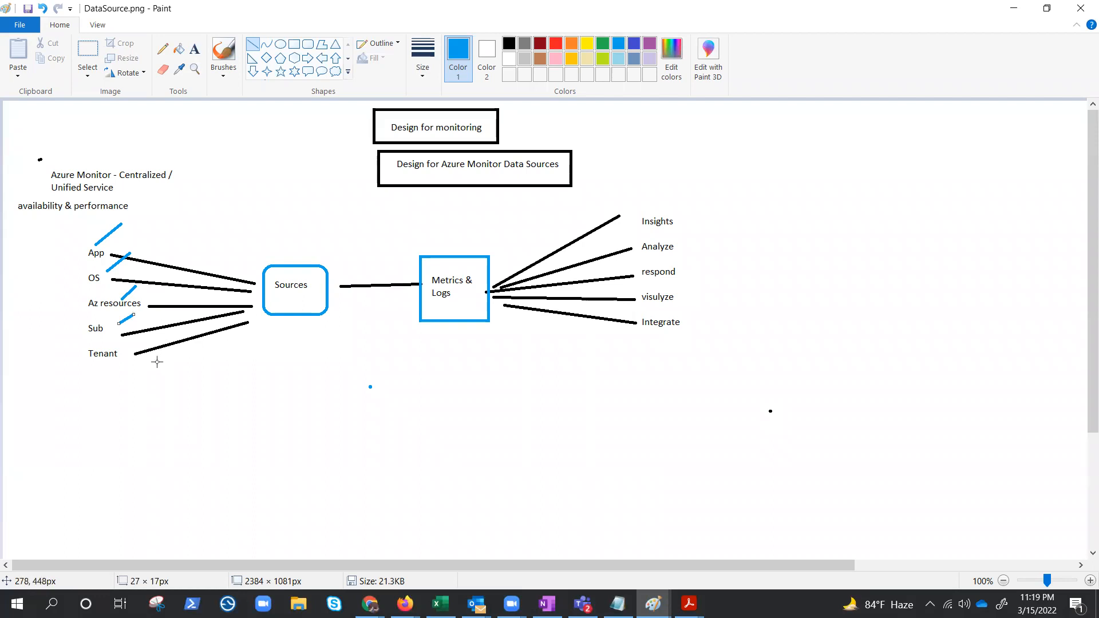
mouse_move(113, 361)
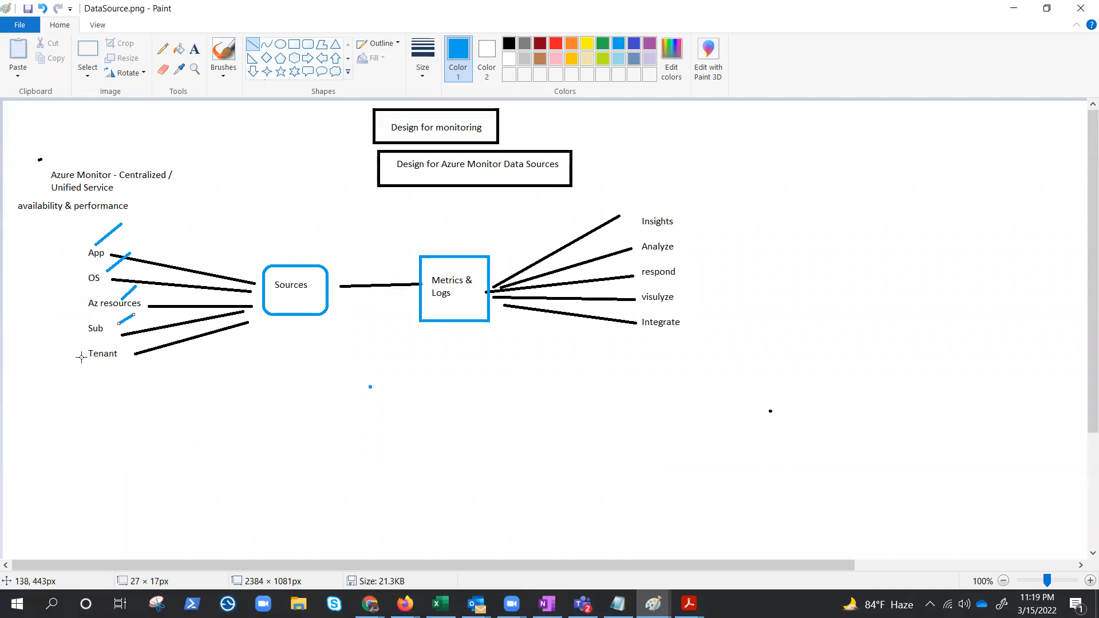
drag(79, 360, 126, 359)
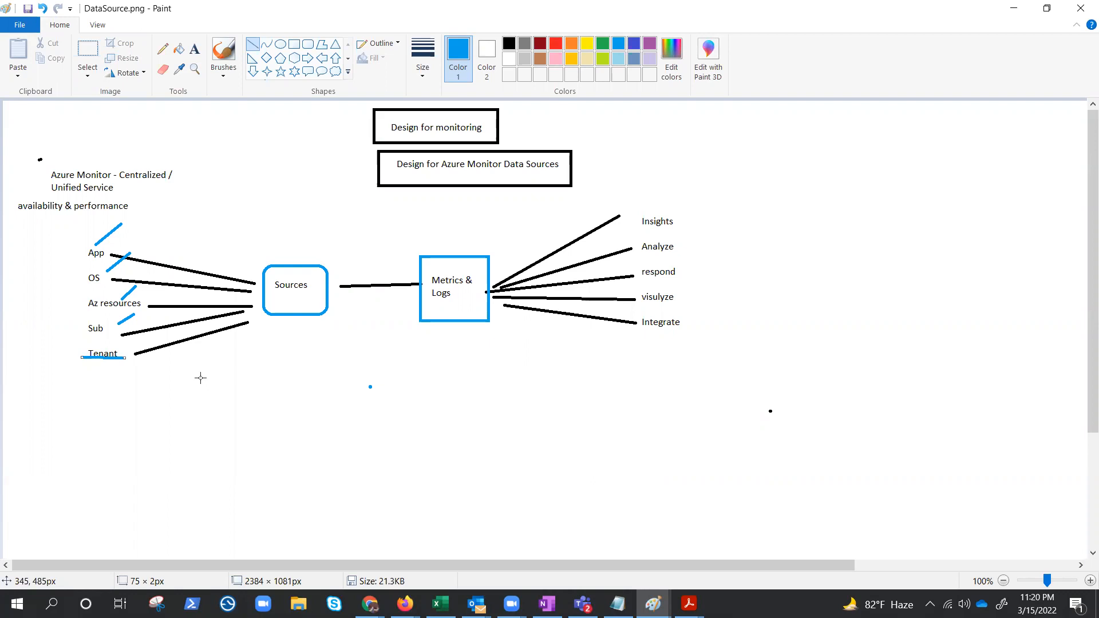
mouse_move(204, 386)
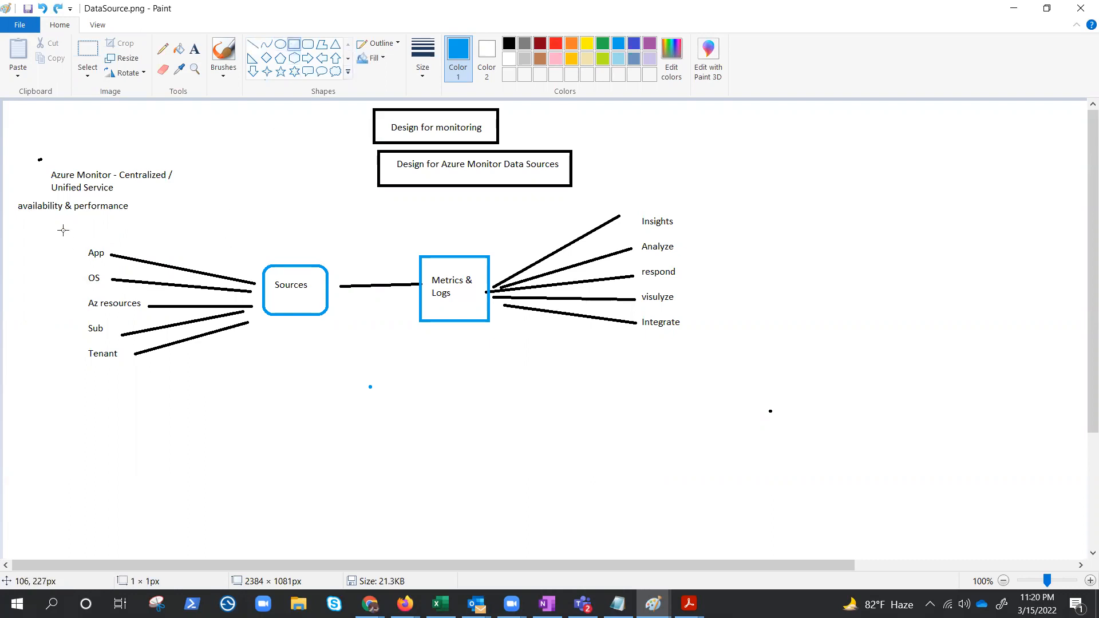
Group the App, OS, Az resources, Sub and Tenant labels inside one tall blue rectangle
drag(63, 230, 166, 393)
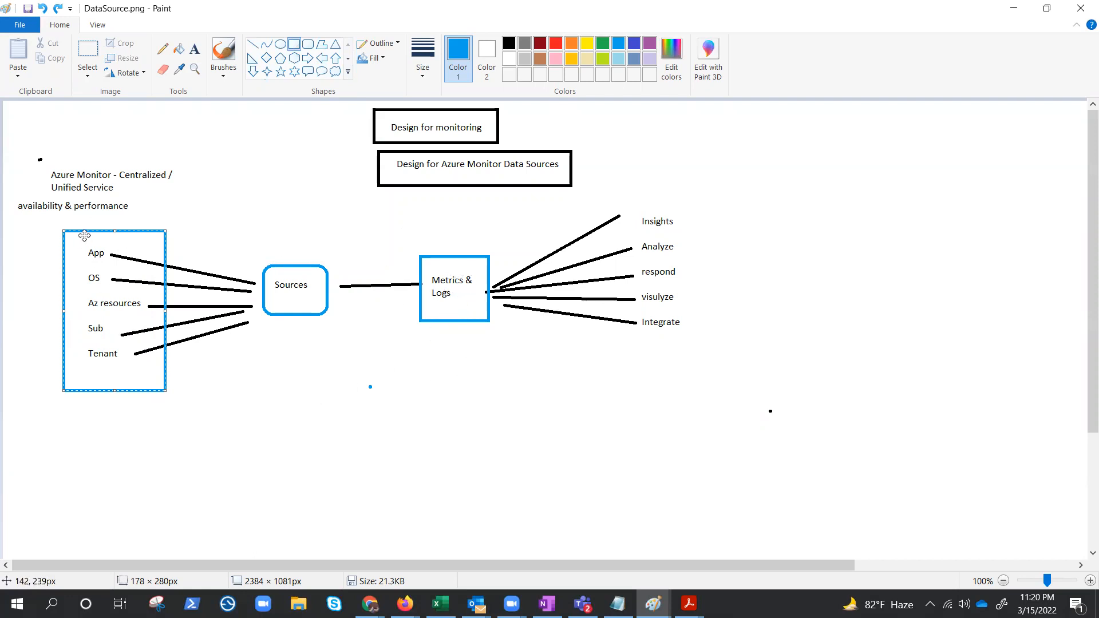
mouse_move(163, 227)
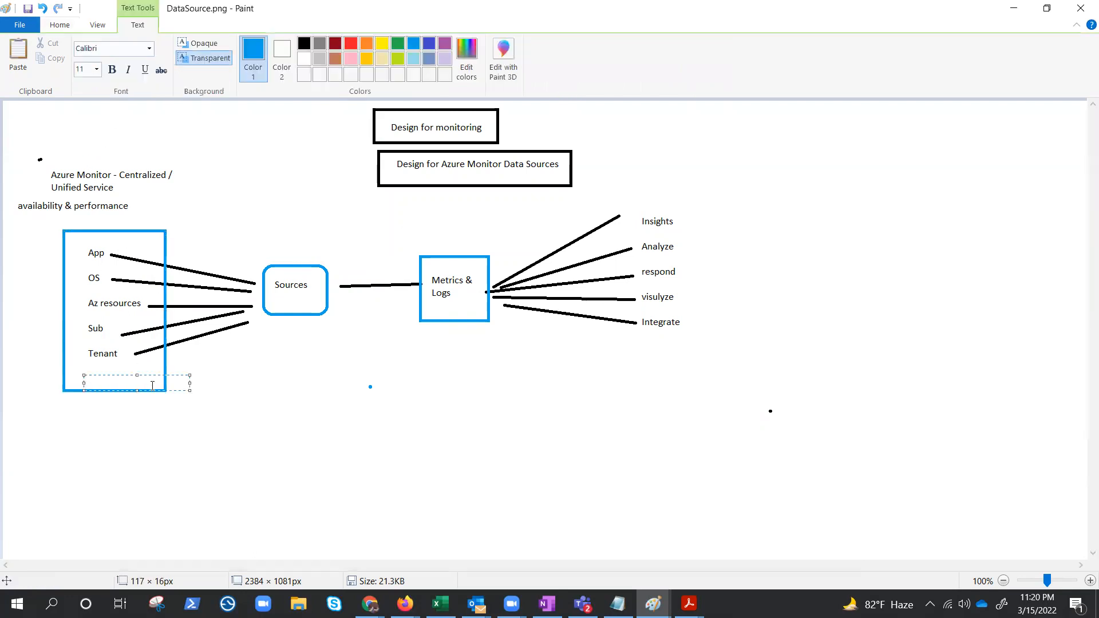
Add a 'Custom' label under Tenant in the blue box and draw its line toward Sources
text(Custom)
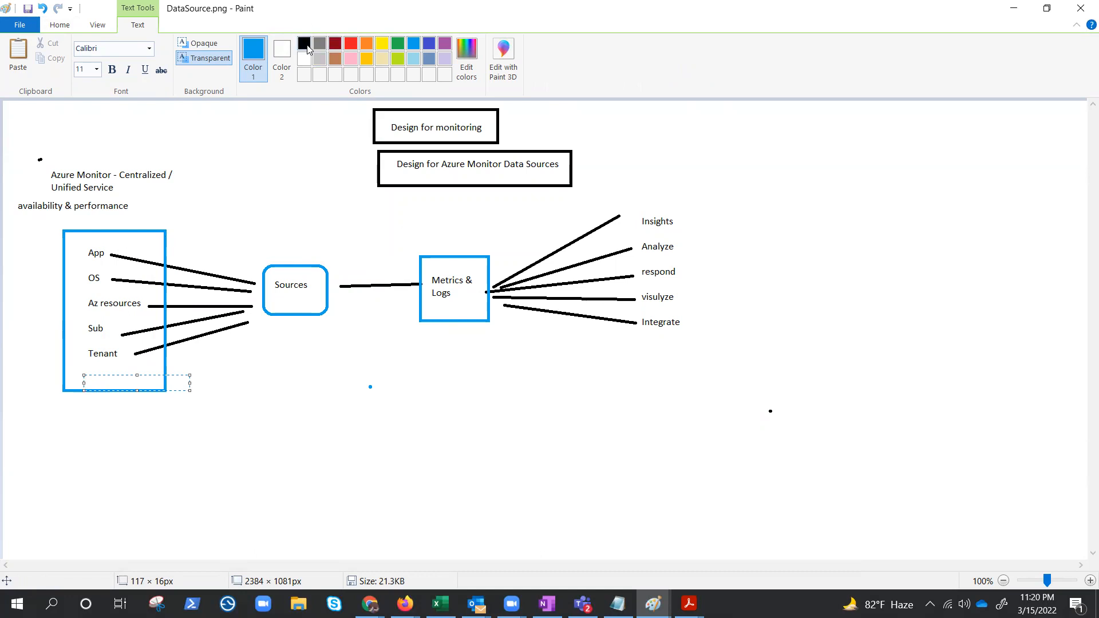
text(Cu)
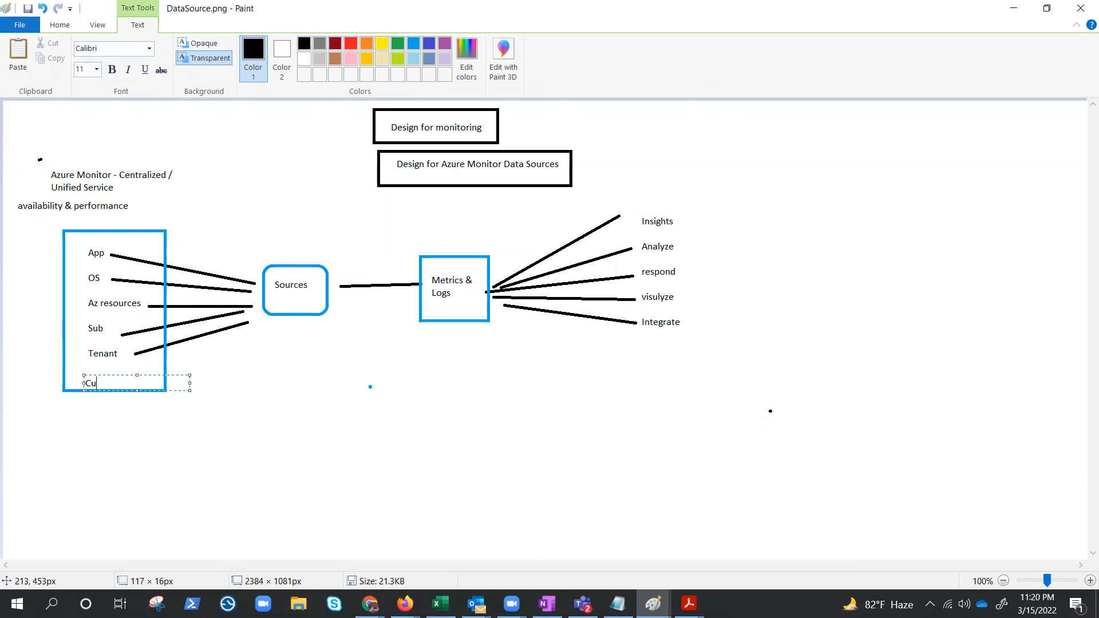
text(stom)
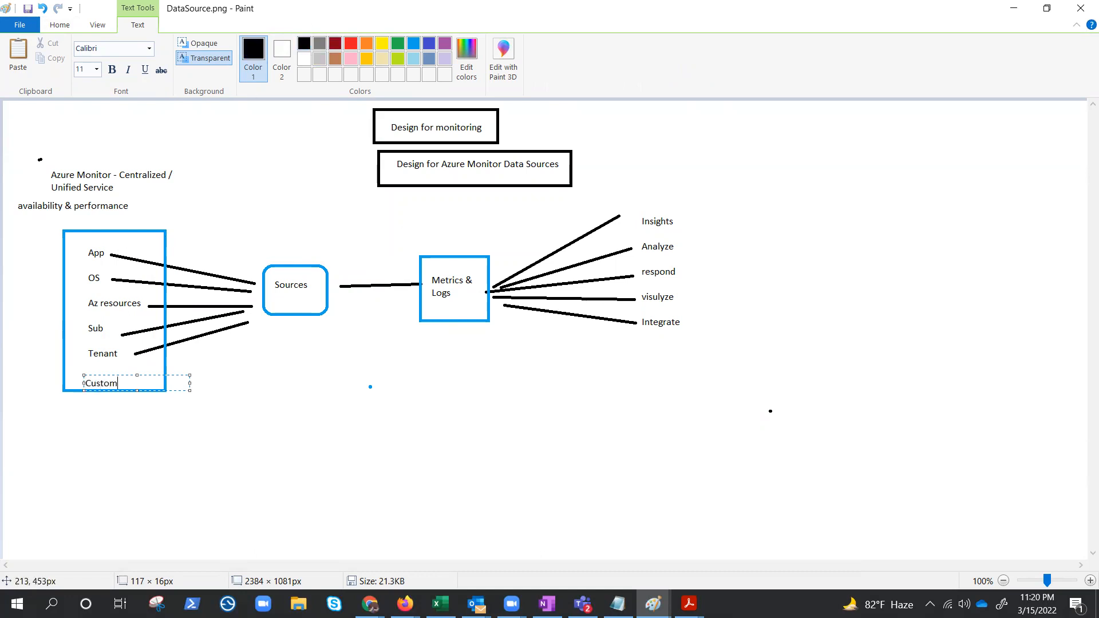
click(268, 392)
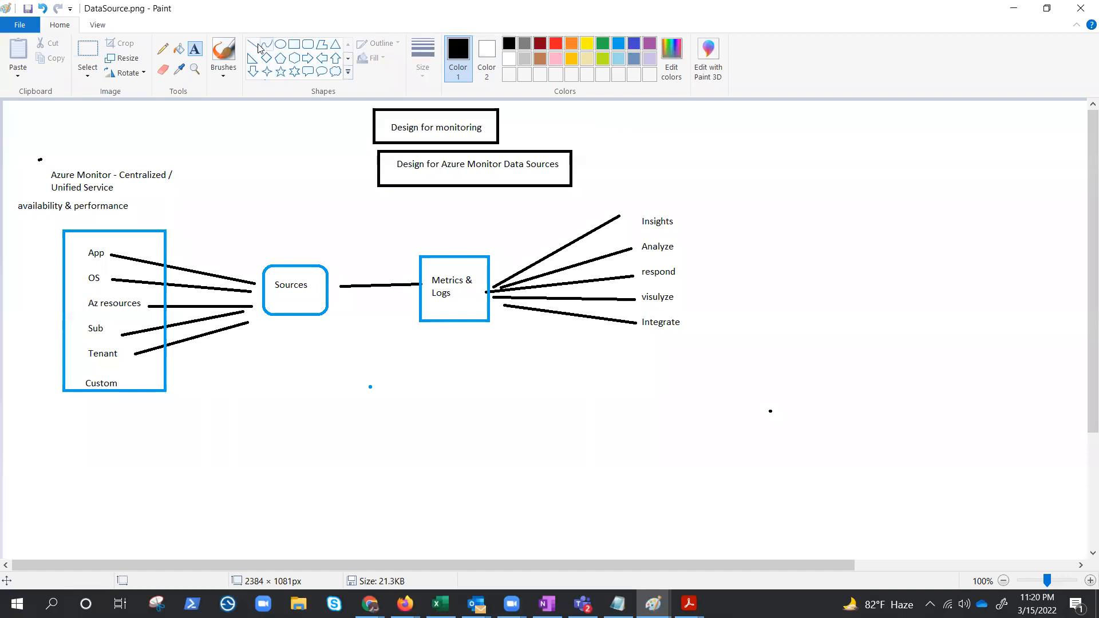
drag(123, 378, 256, 338)
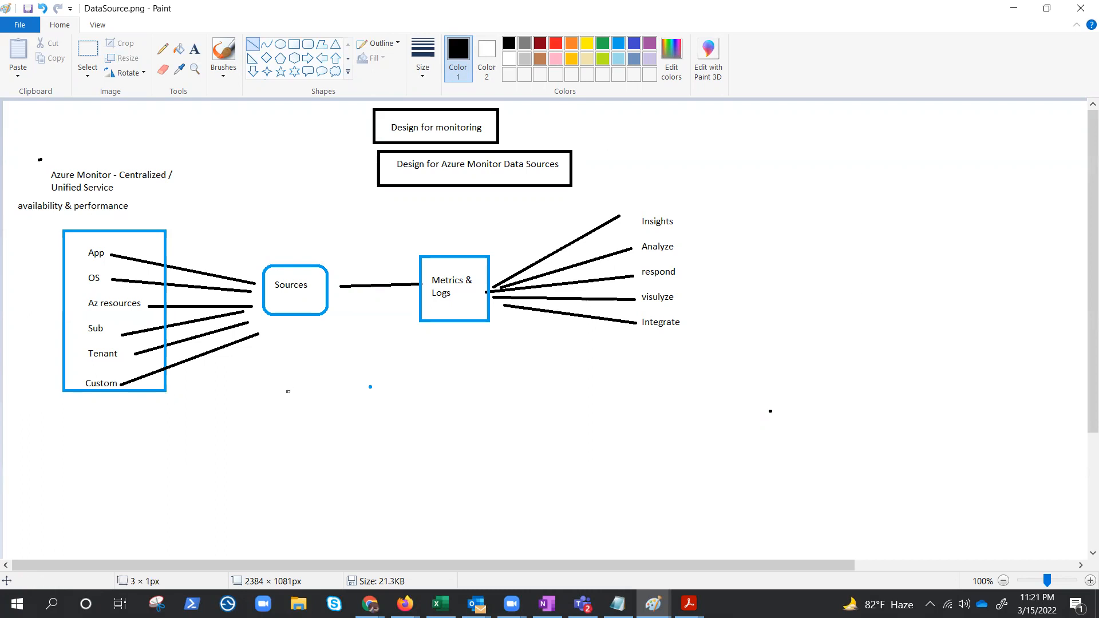
mouse_move(551, 289)
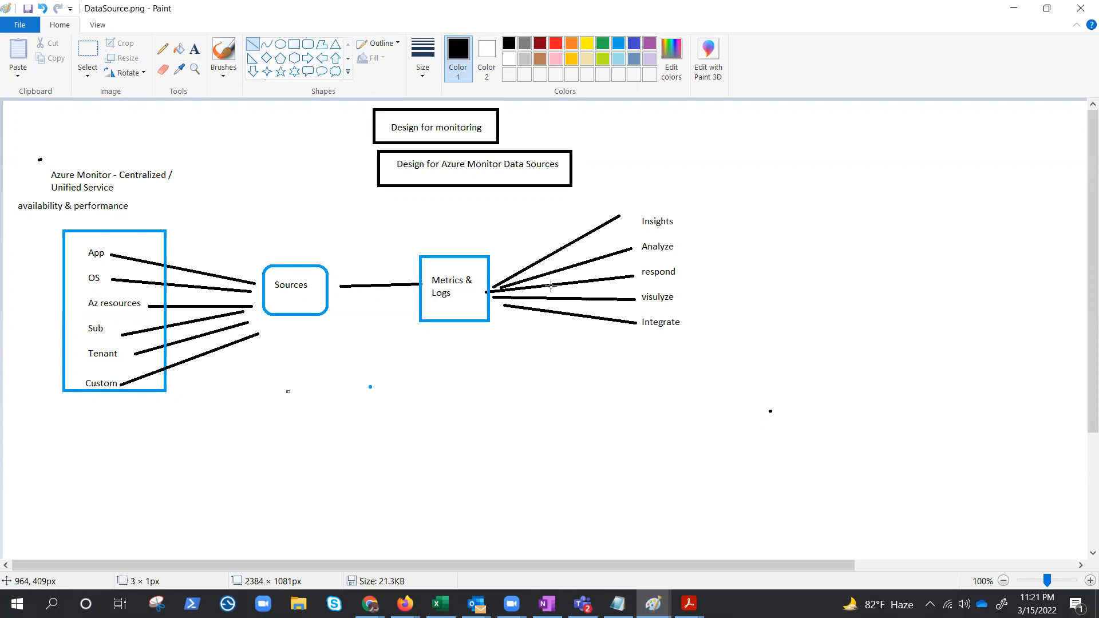
mouse_move(483, 264)
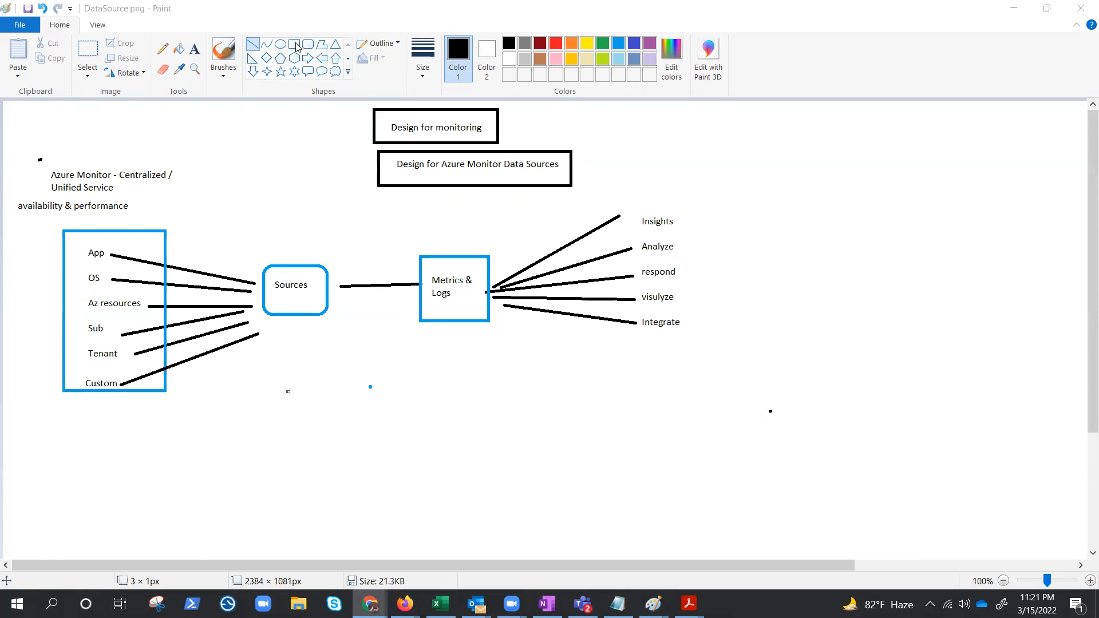
mouse_move(282, 48)
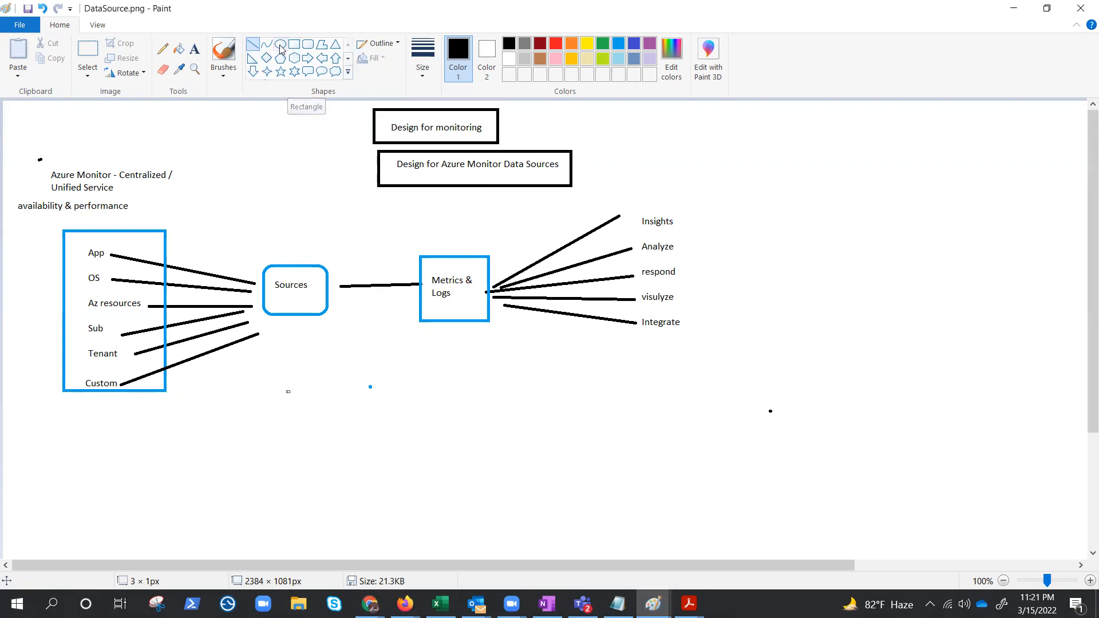
mouse_move(185, 28)
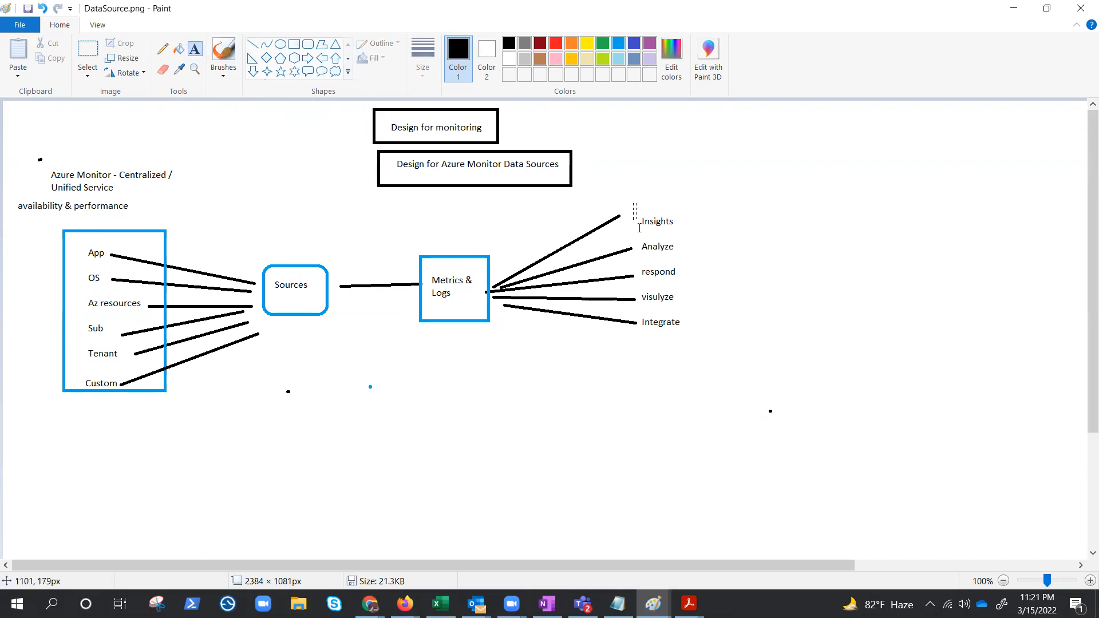
click(640, 224)
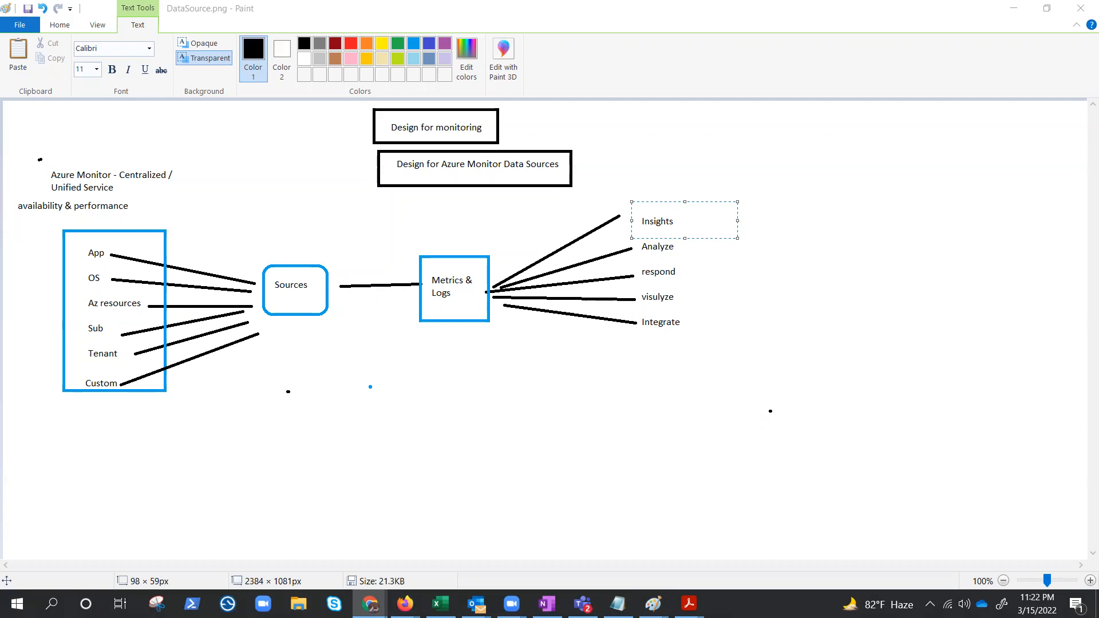
click(635, 239)
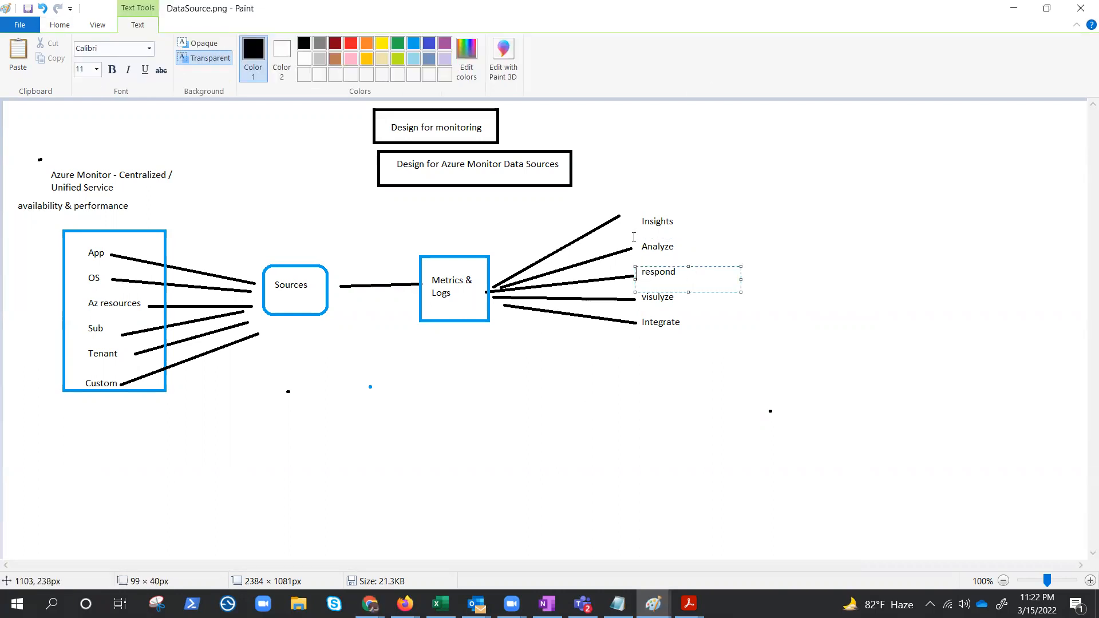
mouse_move(754, 337)
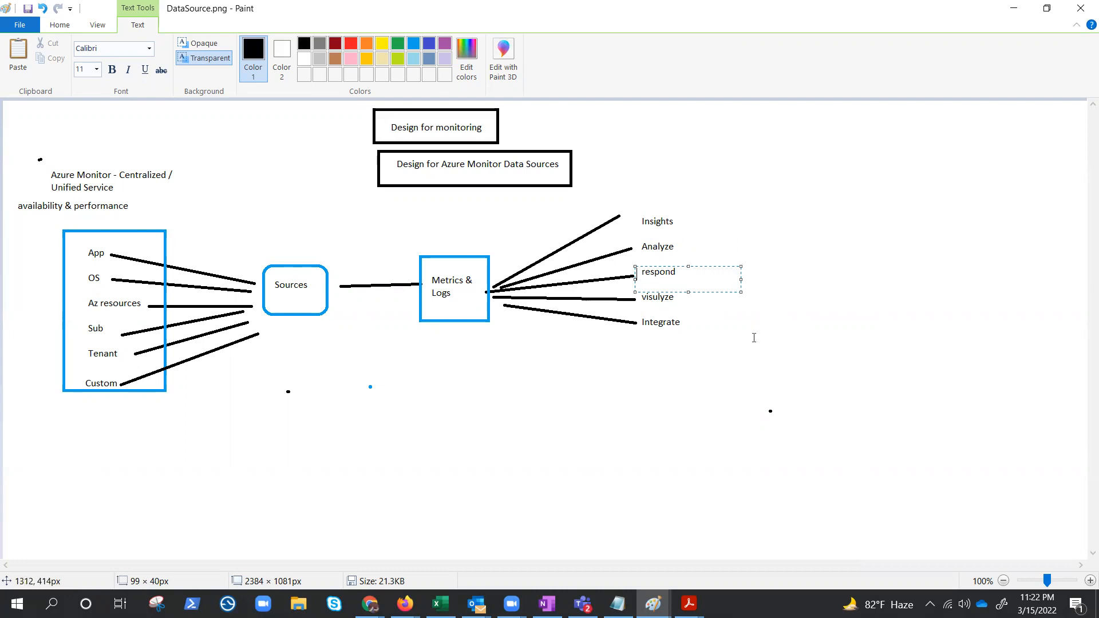
mouse_move(629, 243)
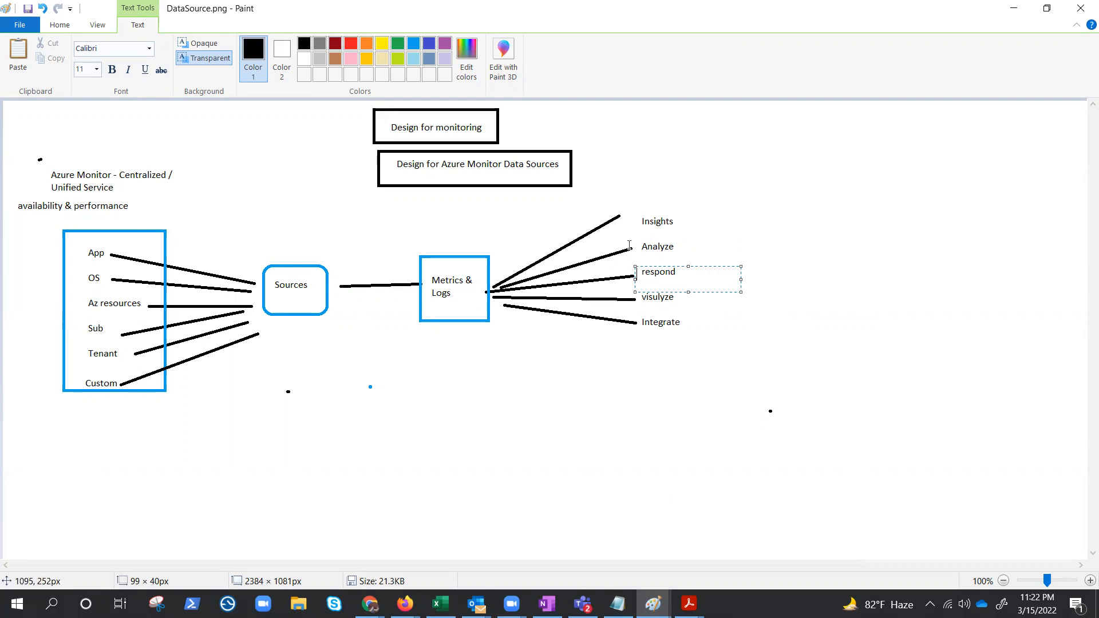
click(657, 246)
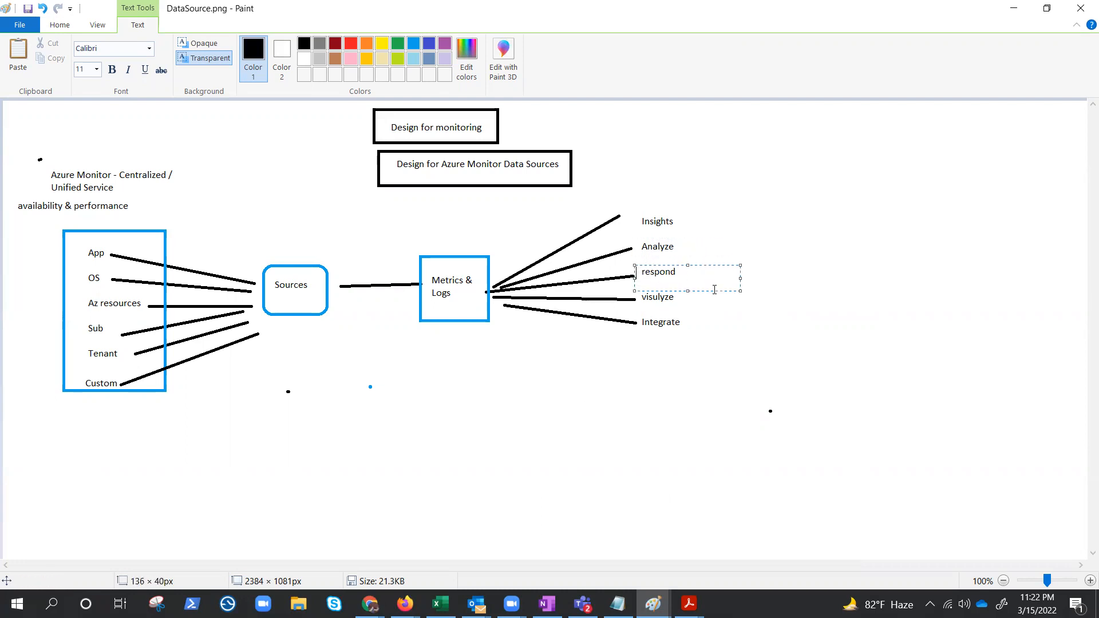
mouse_move(699, 280)
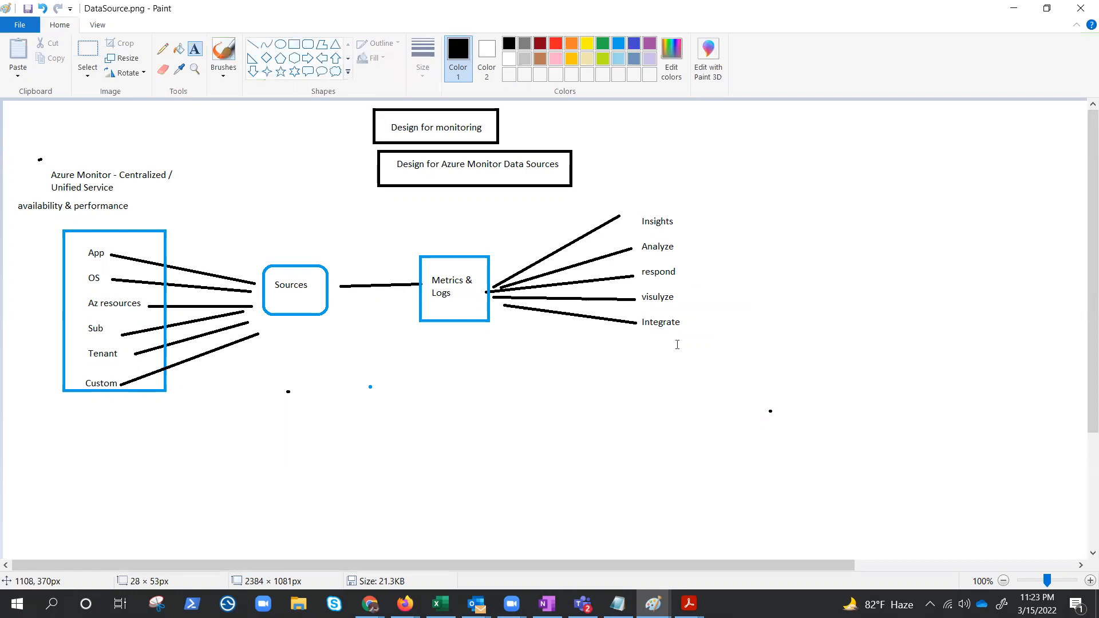
click(687, 330)
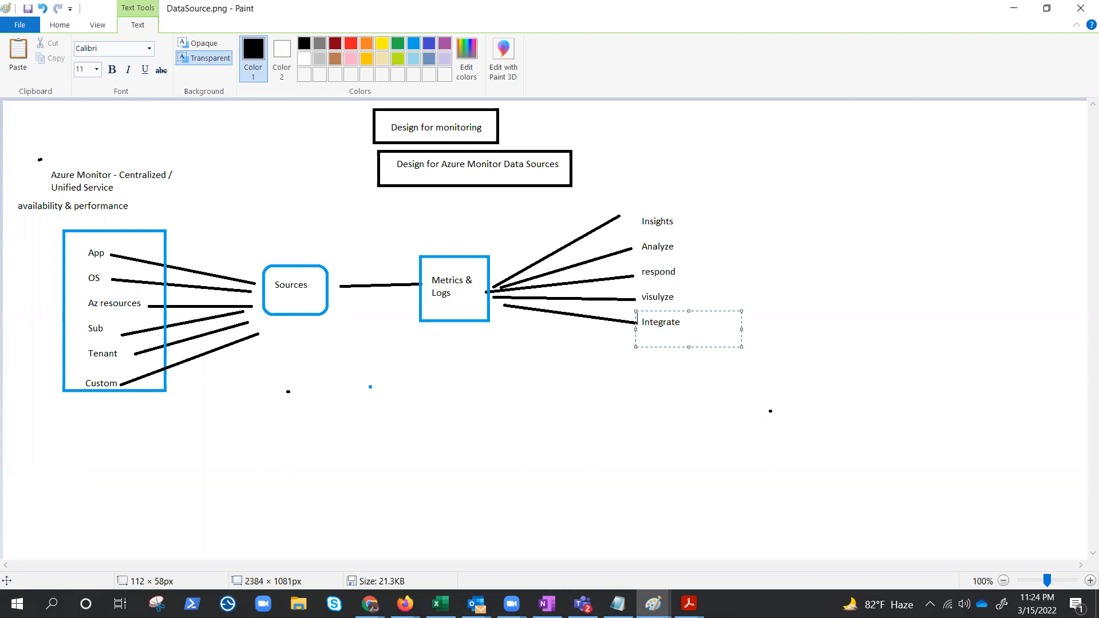
mouse_move(929, 561)
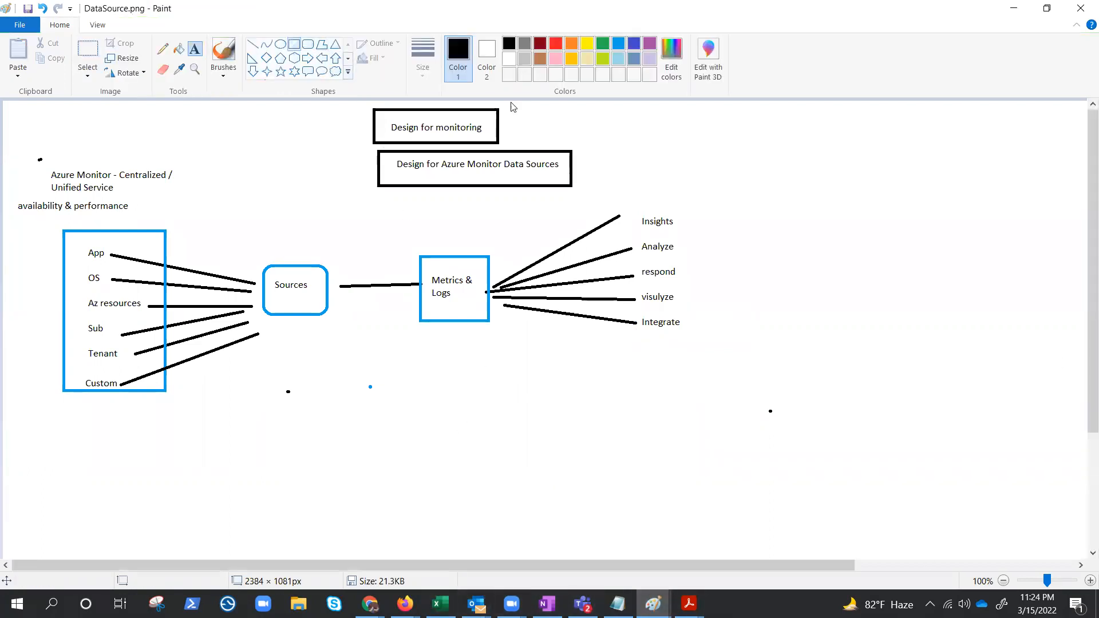
Draw a black rectangle around Insights, Analyze, respond, visulyze and Integrate
drag(614, 191, 700, 372)
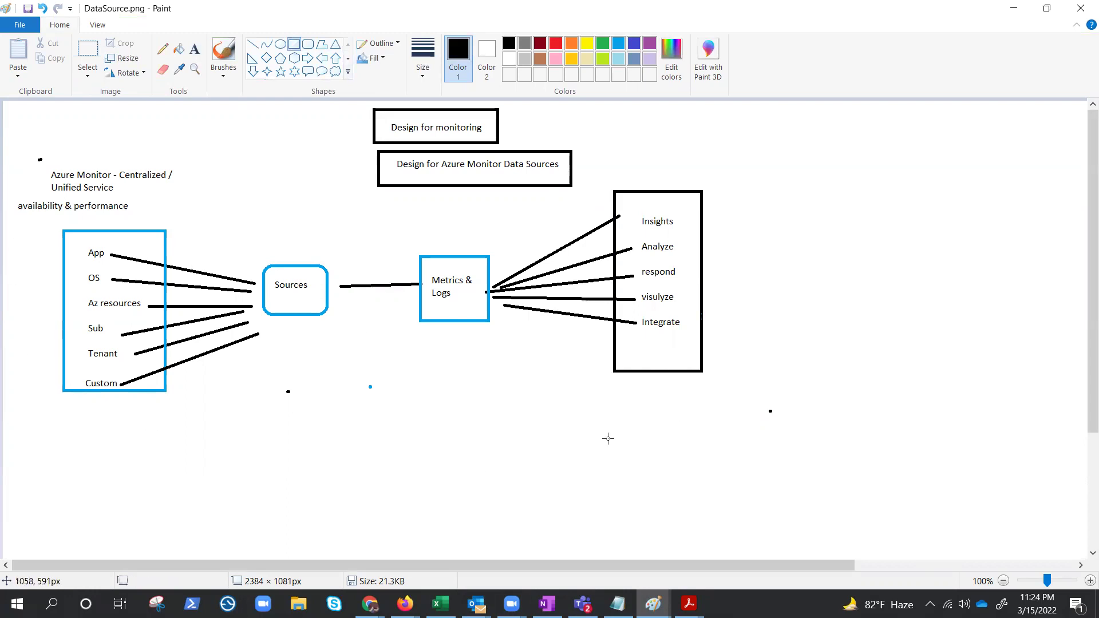
mouse_move(973, 315)
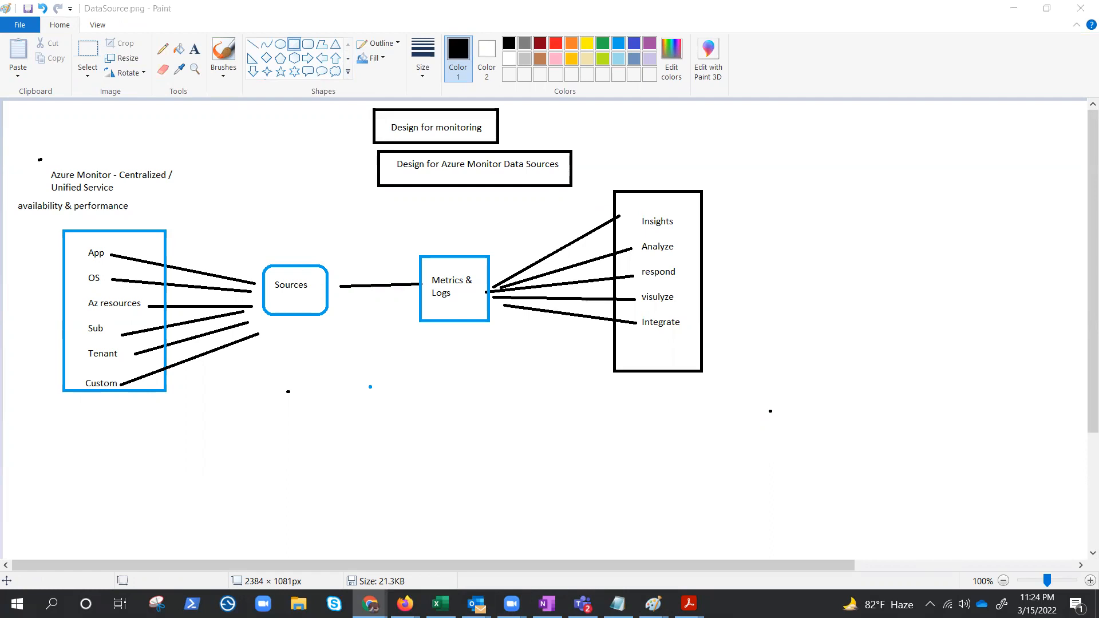
mouse_move(993, 314)
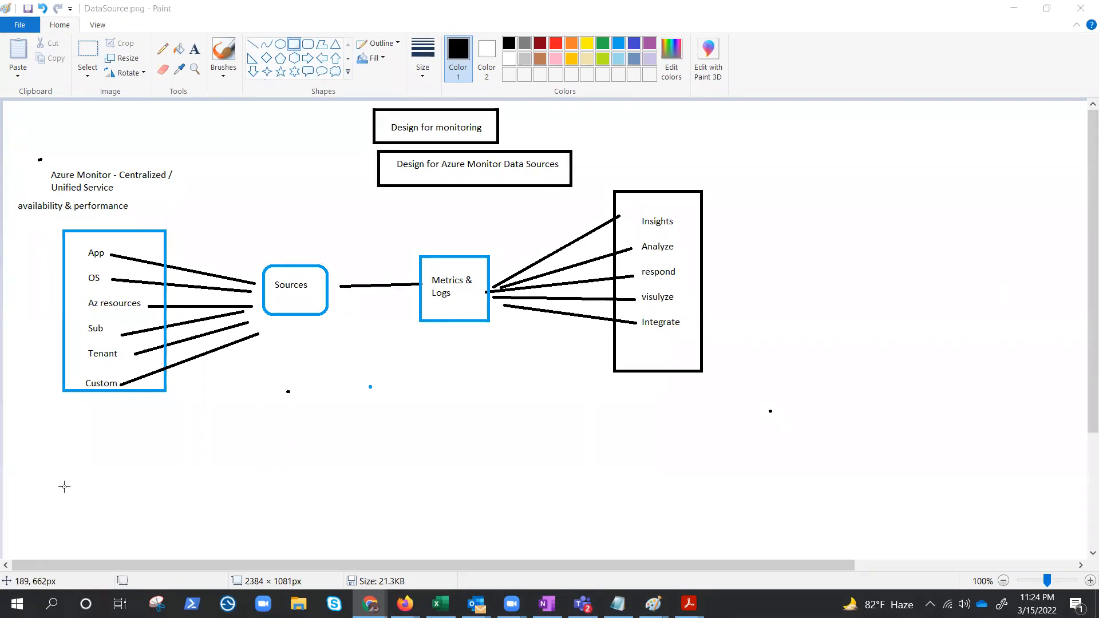
mouse_move(144, 481)
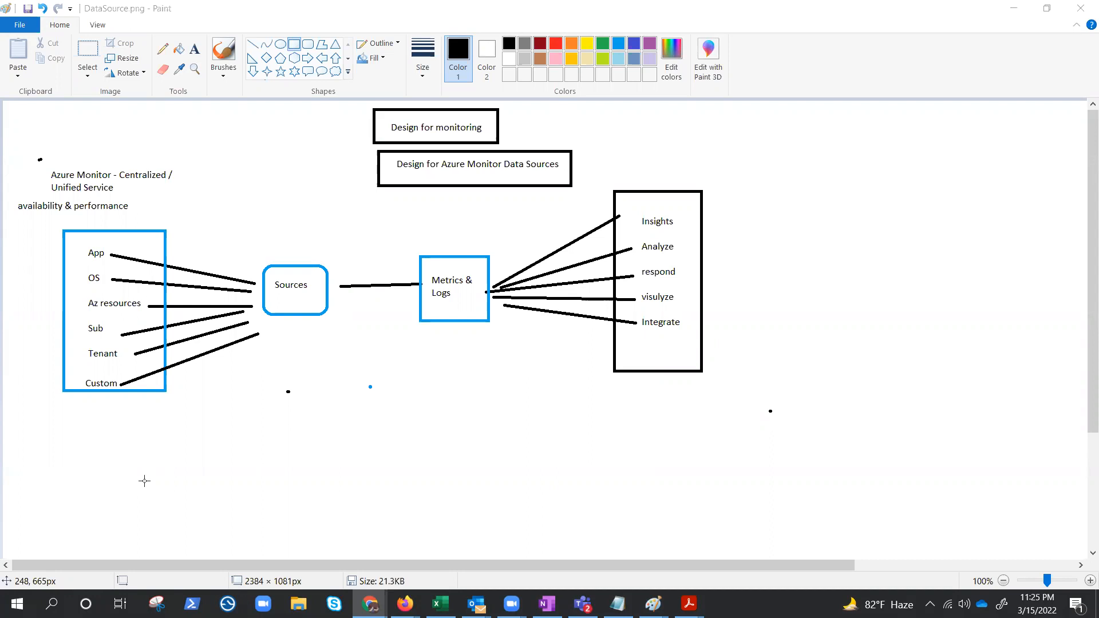
mouse_move(312, 408)
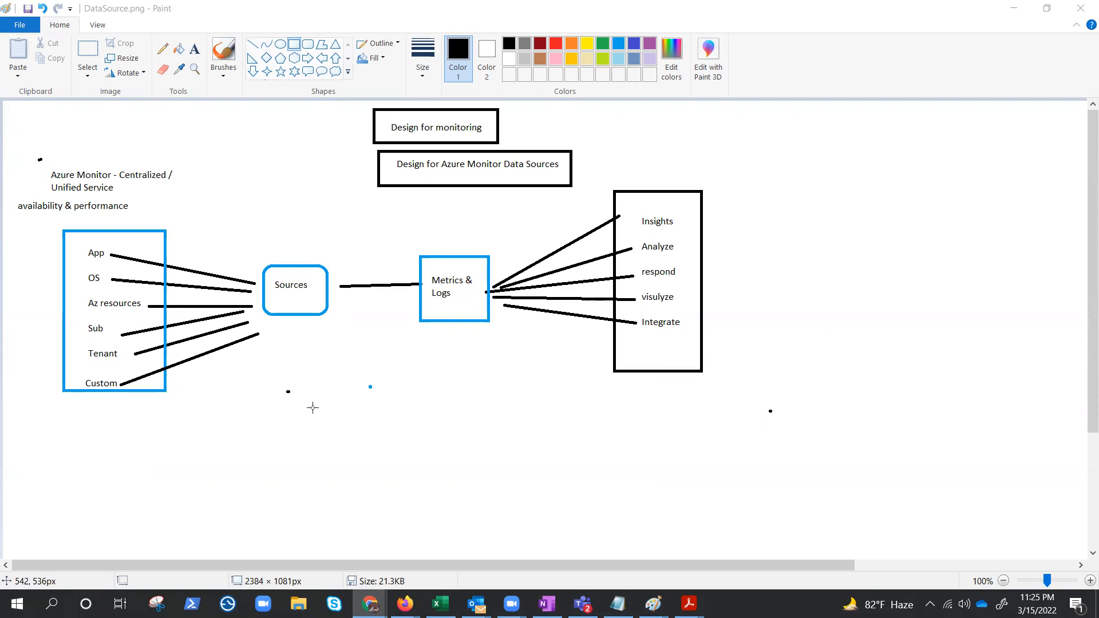
mouse_move(489, 415)
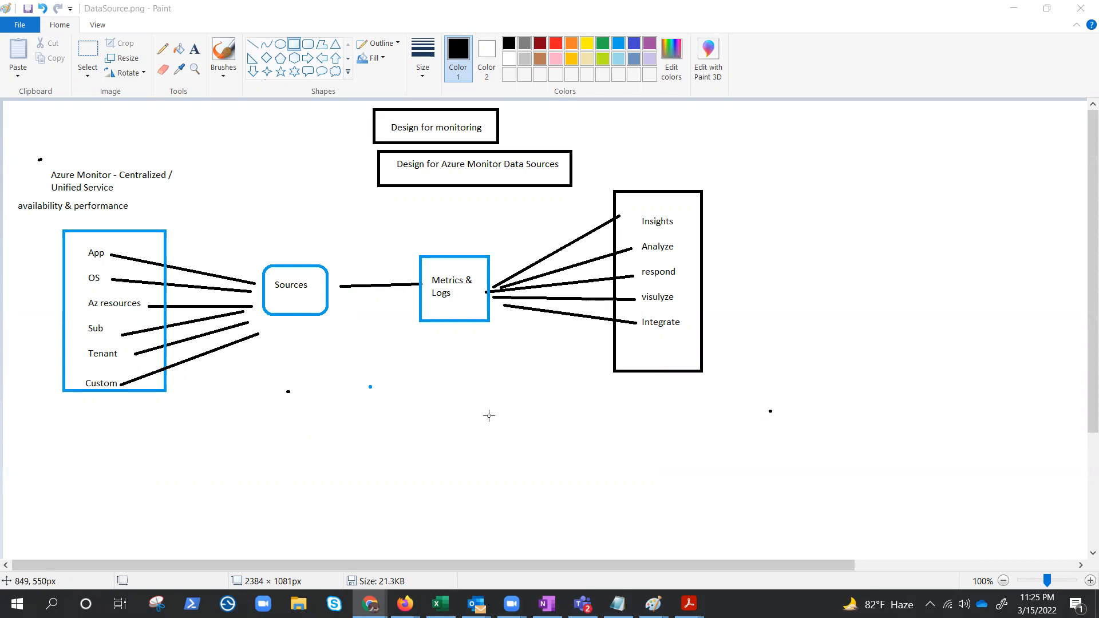